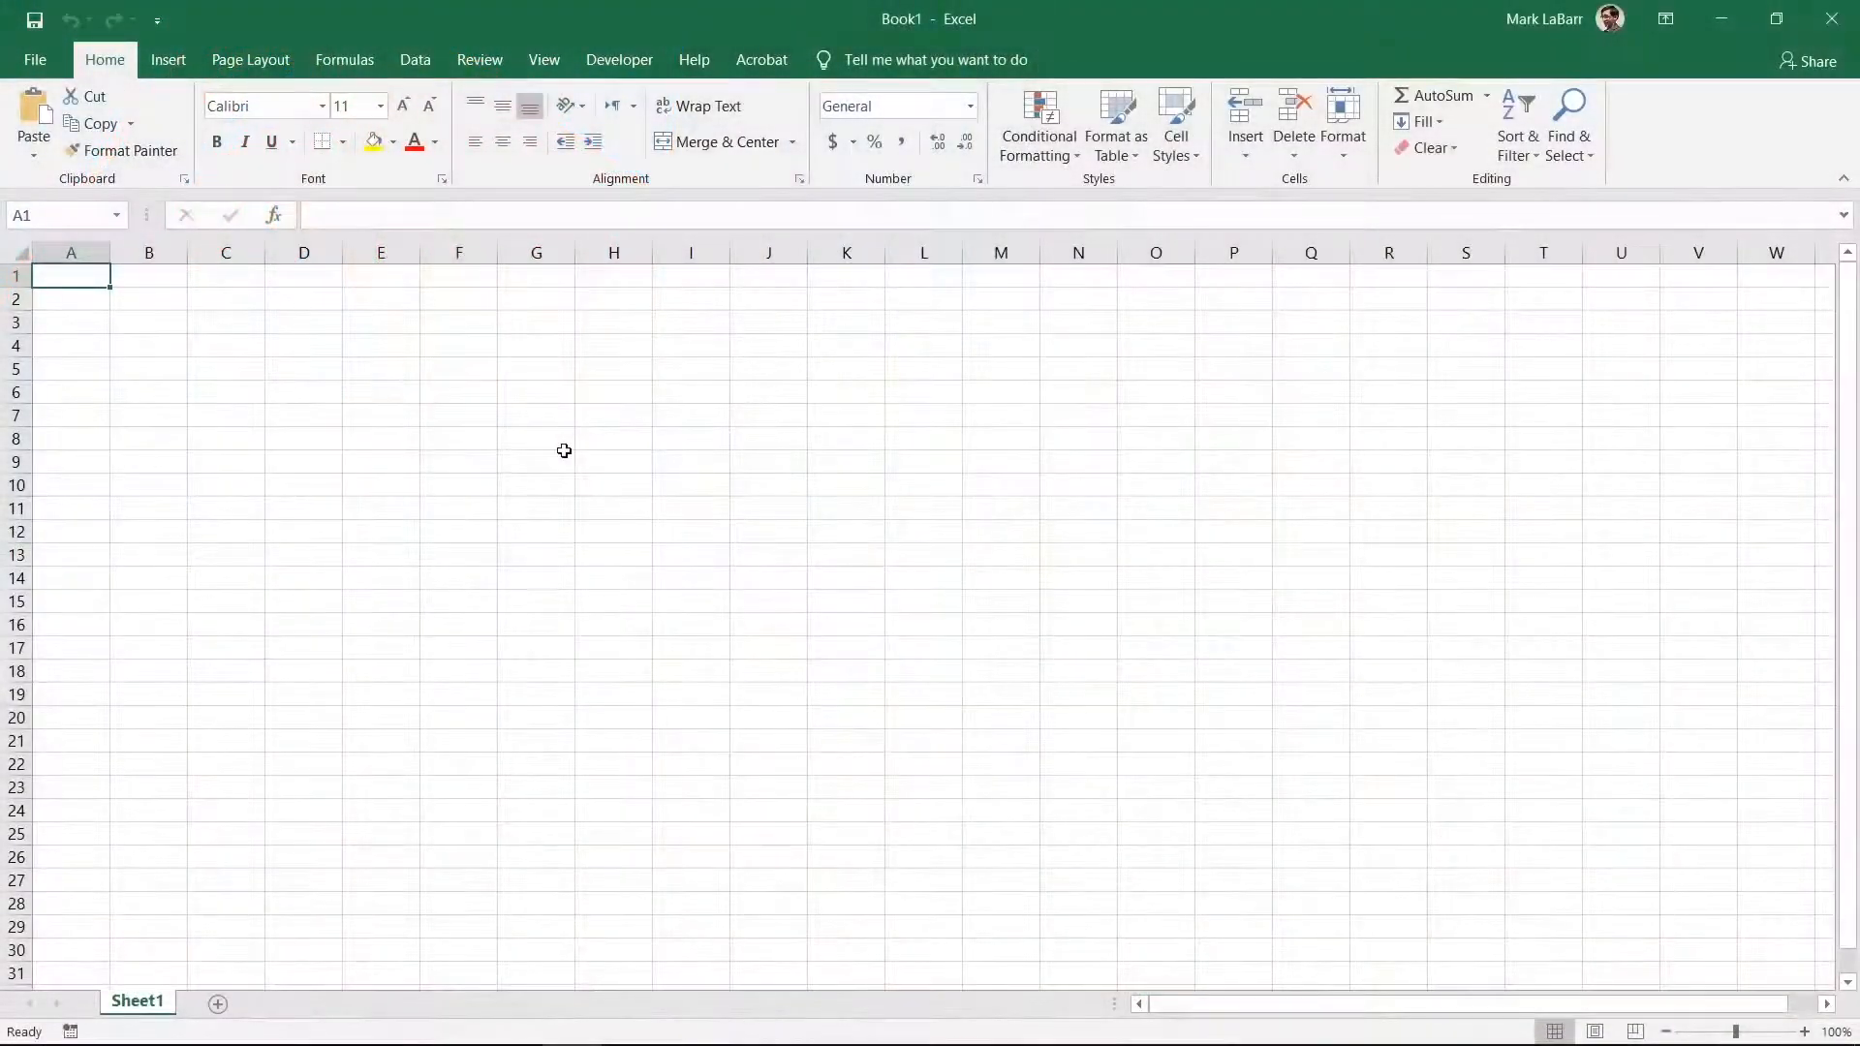
# - Enable the Developer tab through Excel Options' ribbon customization
pyautogui.click(35, 60)
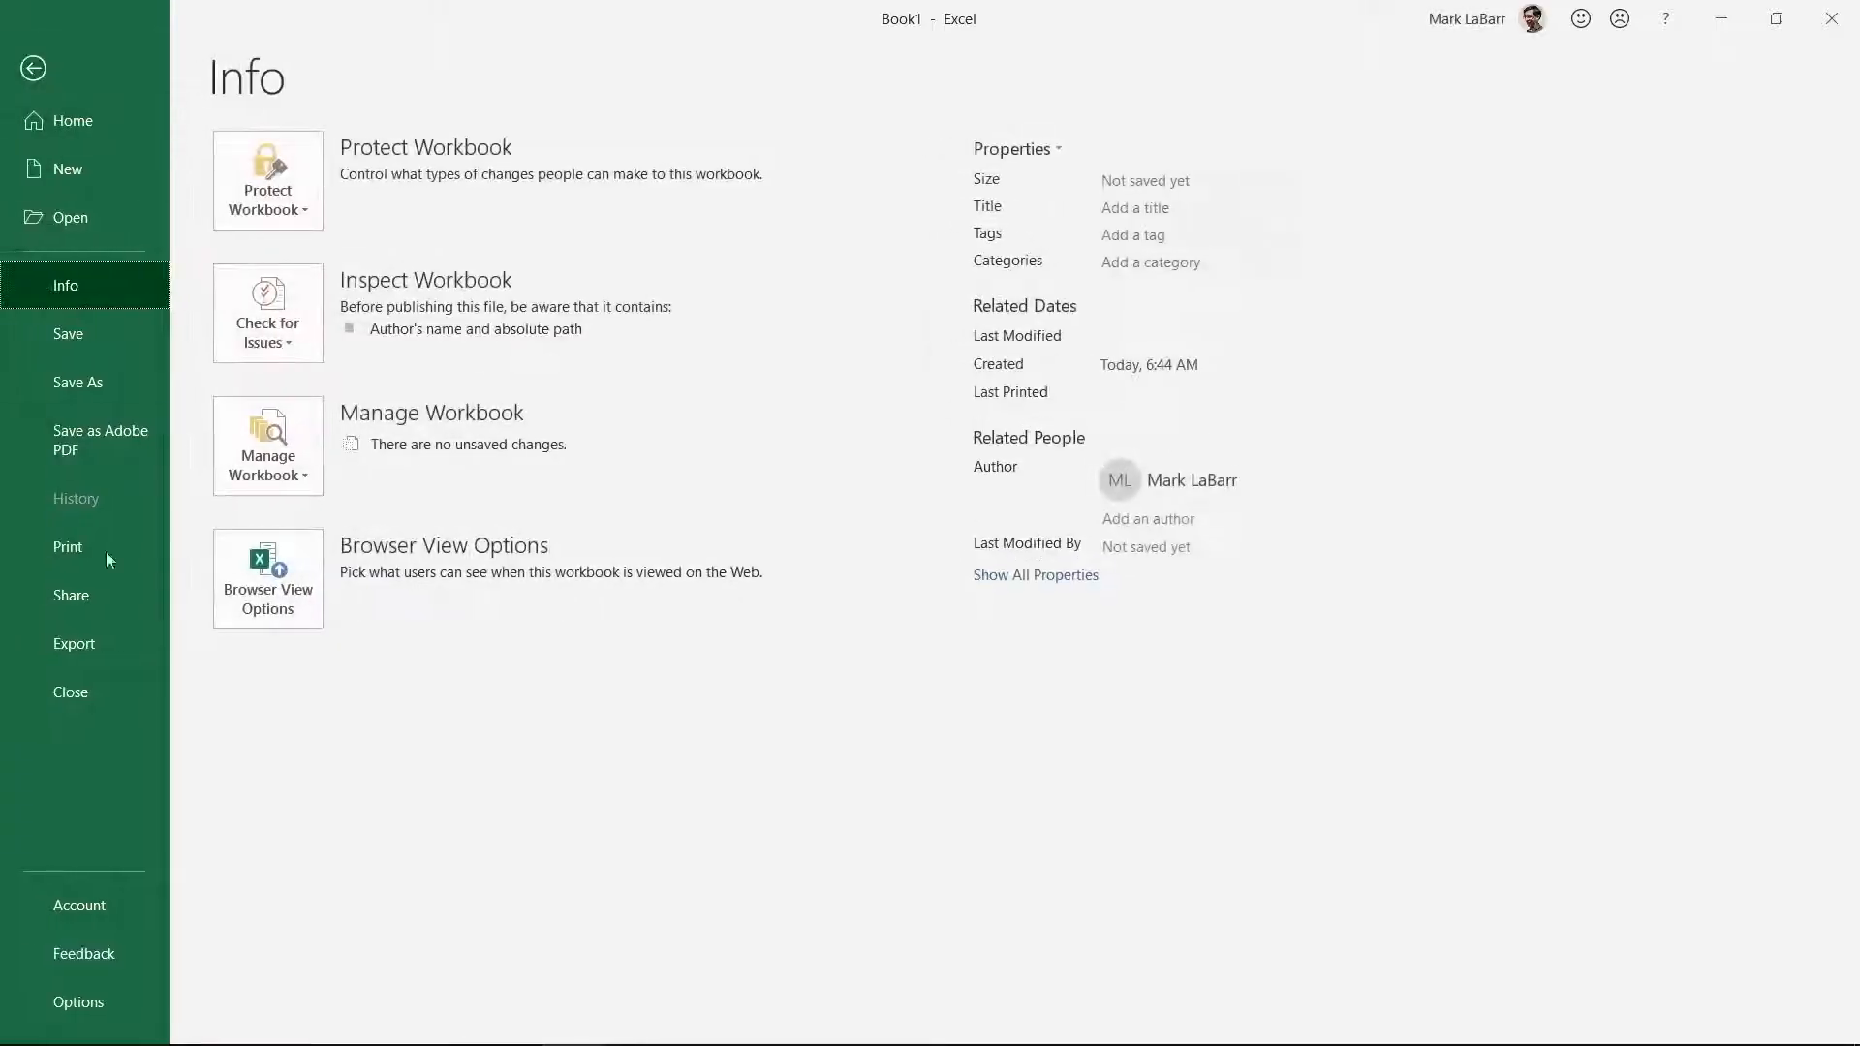
pyautogui.click(78, 1002)
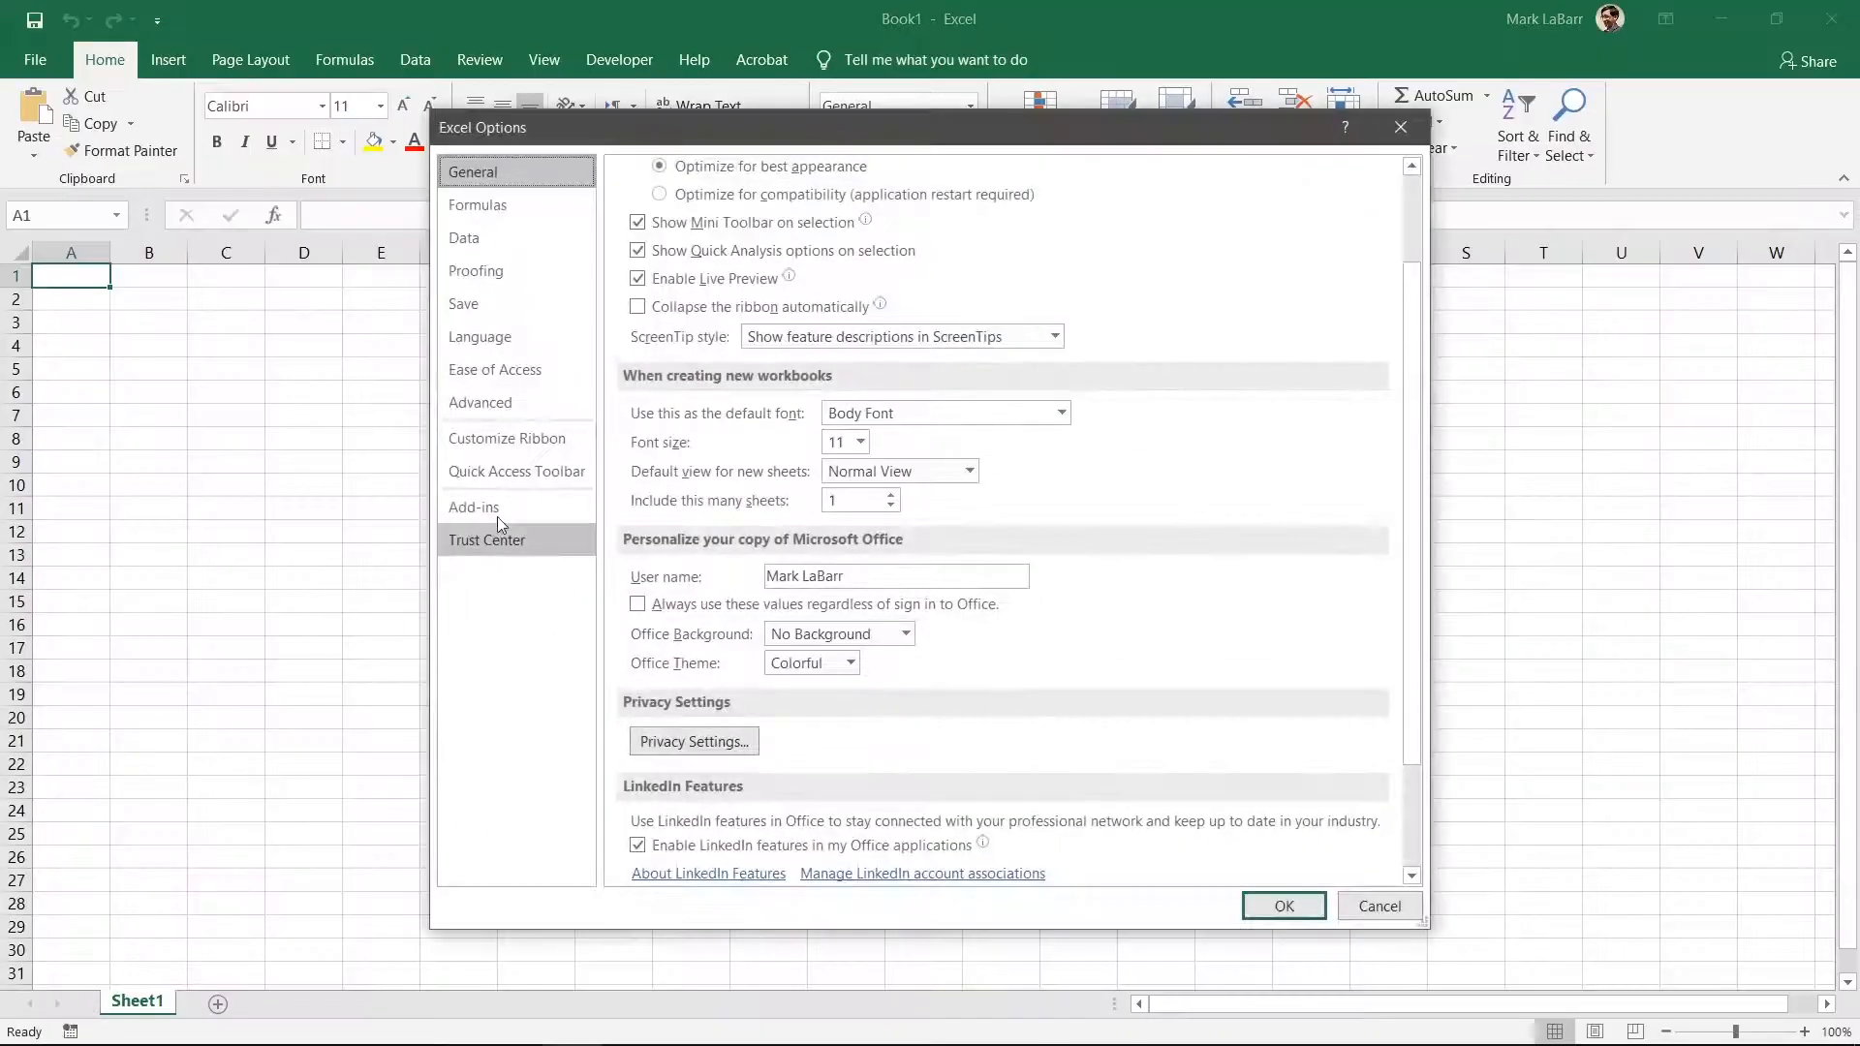
pyautogui.click(508, 438)
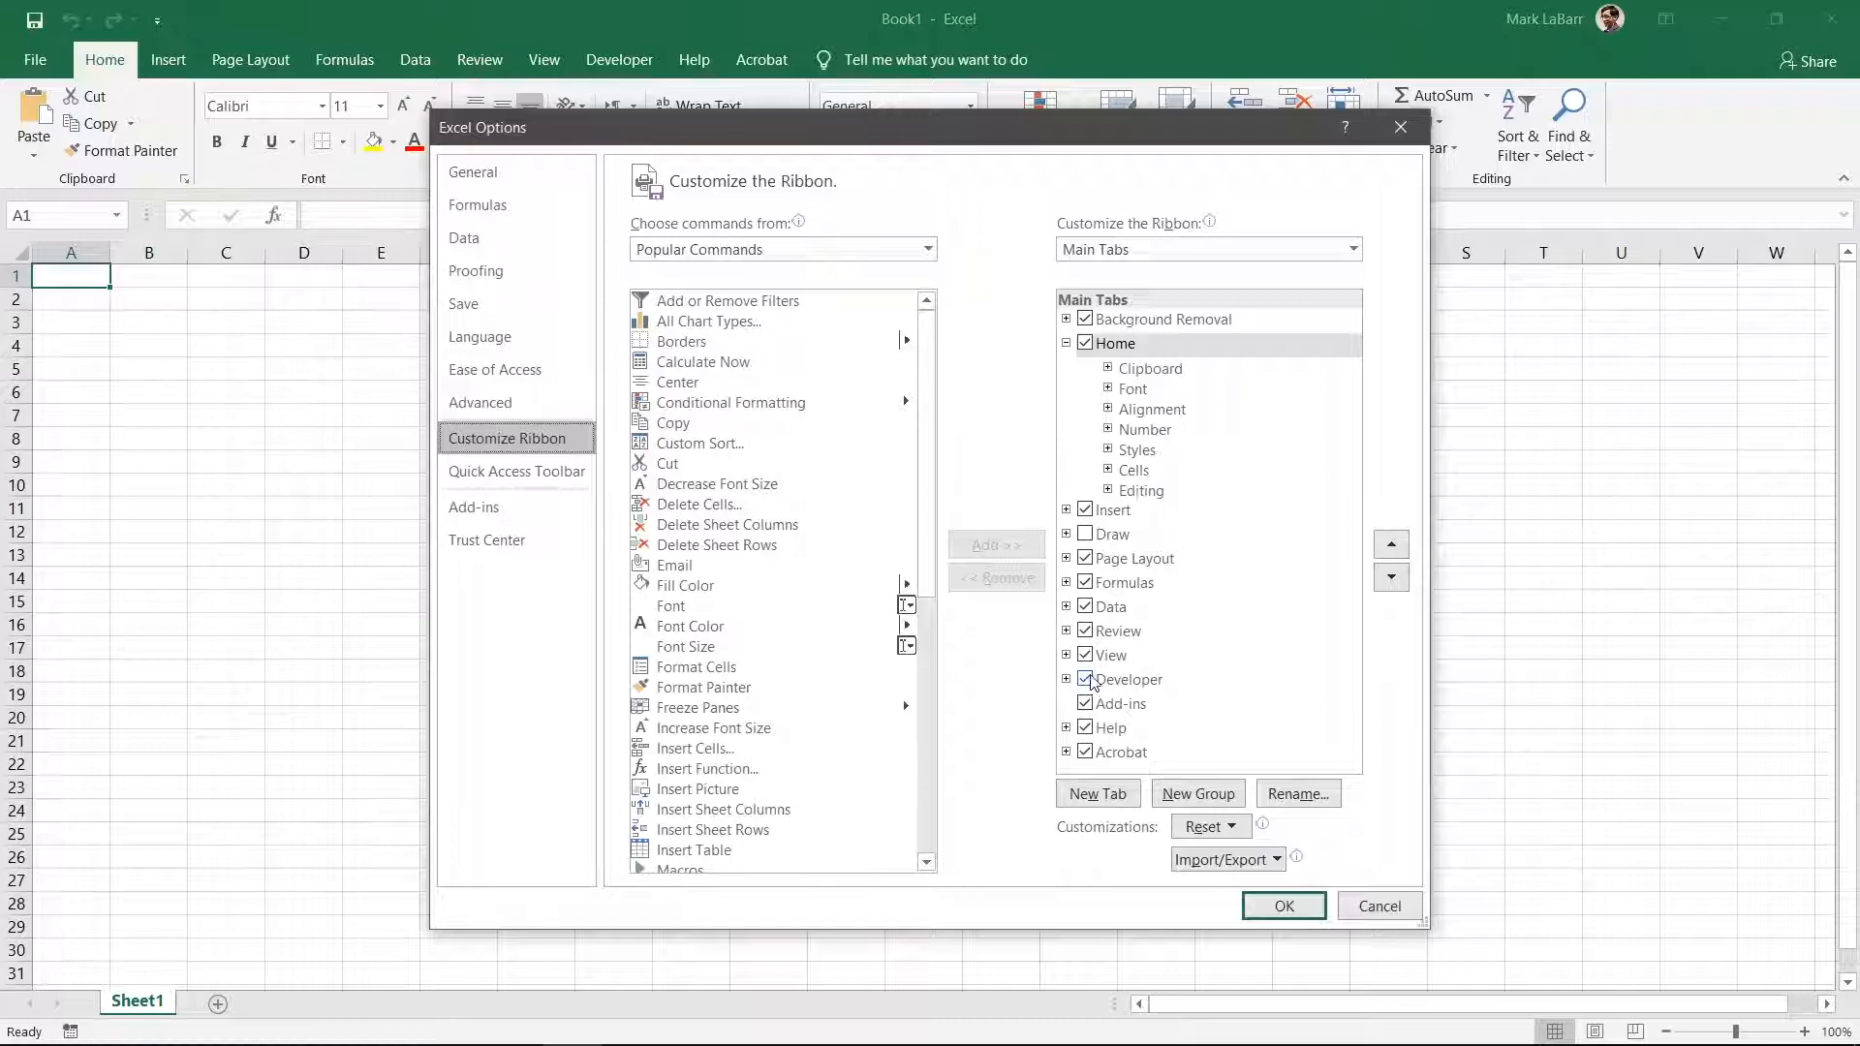
pyautogui.click(1283, 904)
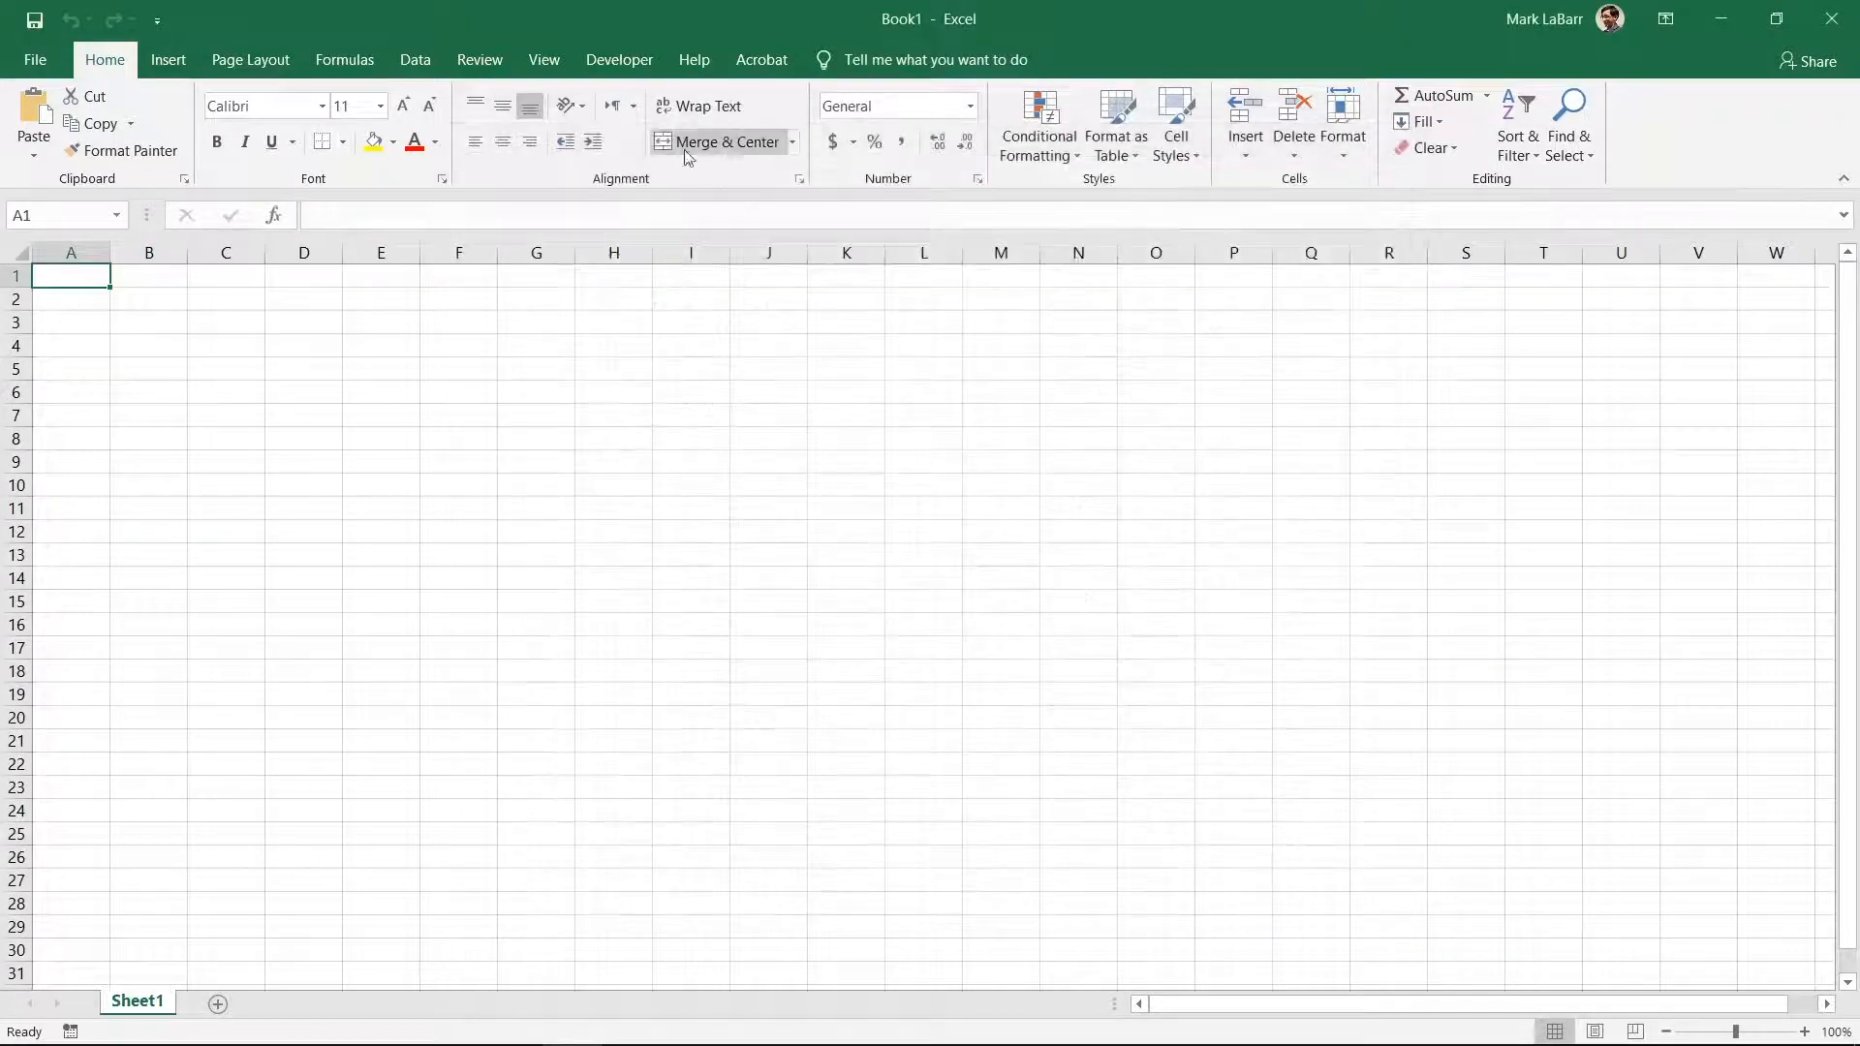
pyautogui.click(516, 122)
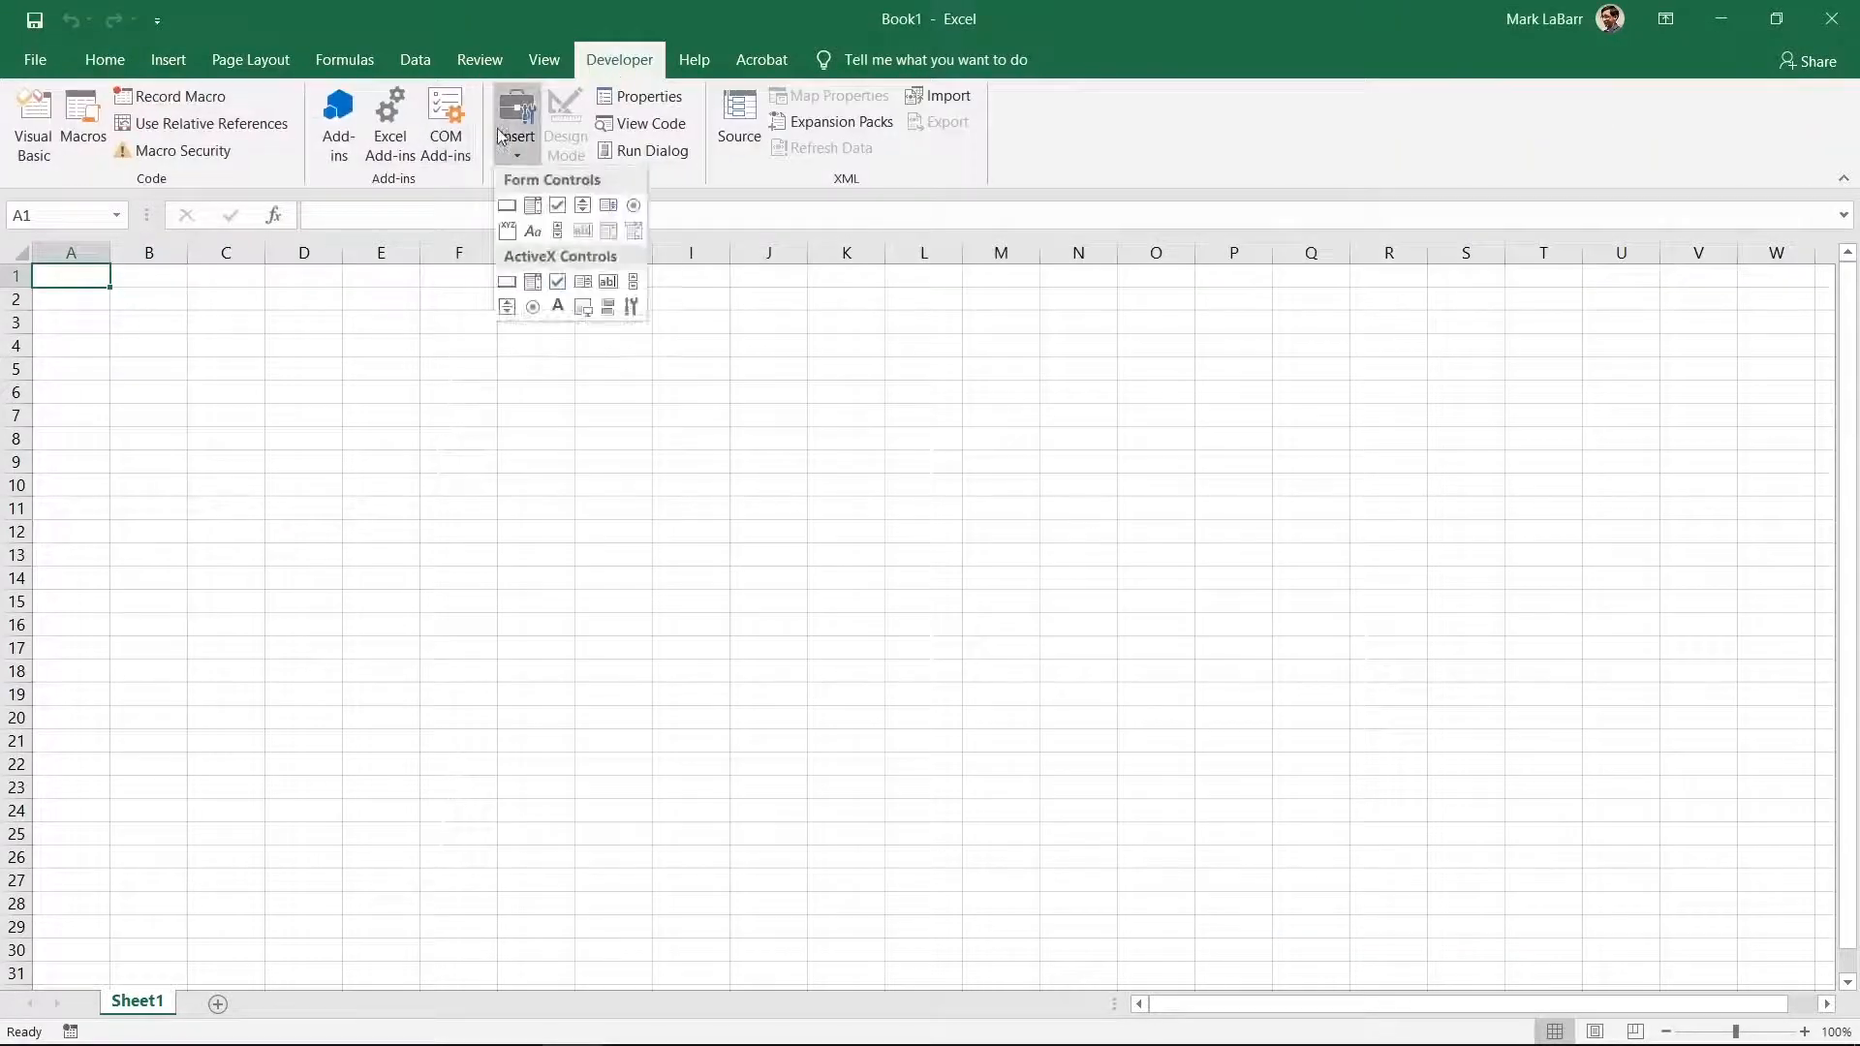
pyautogui.moveTo(505, 281)
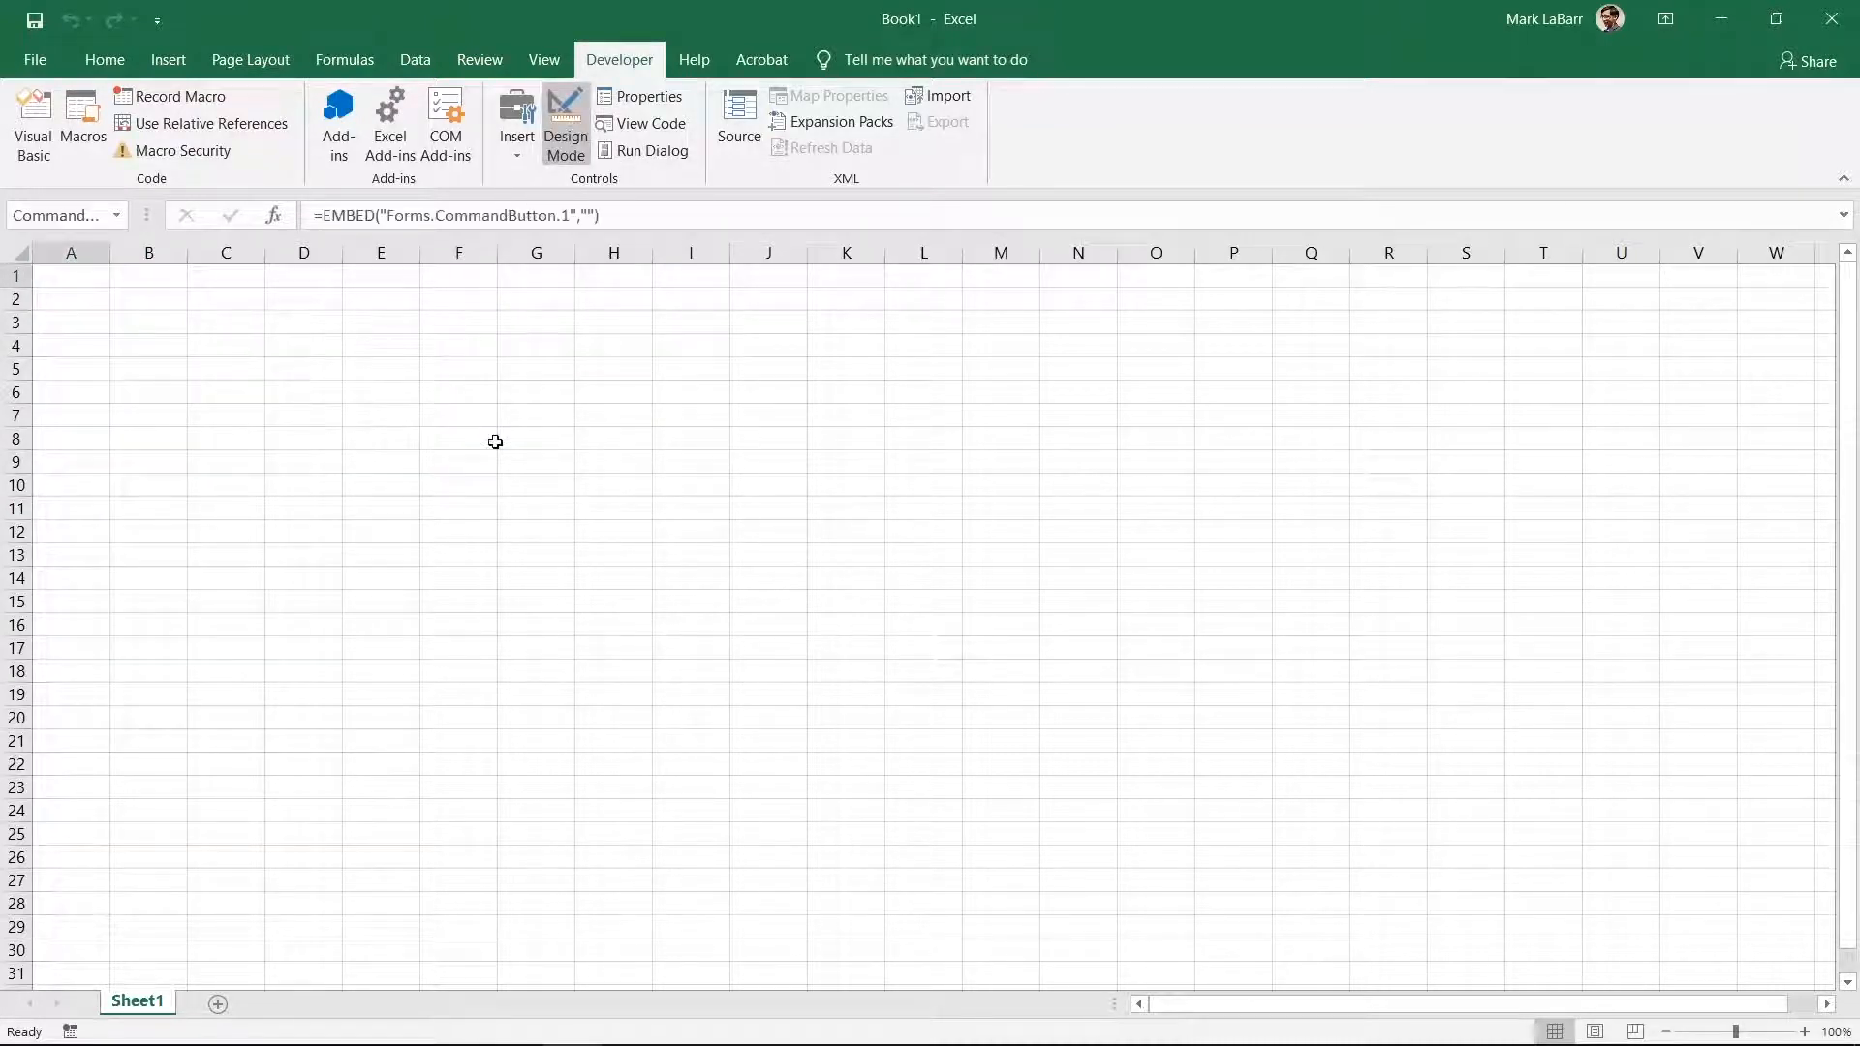
# - Set the new command button's Caption property to Video
pyautogui.click(649, 97)
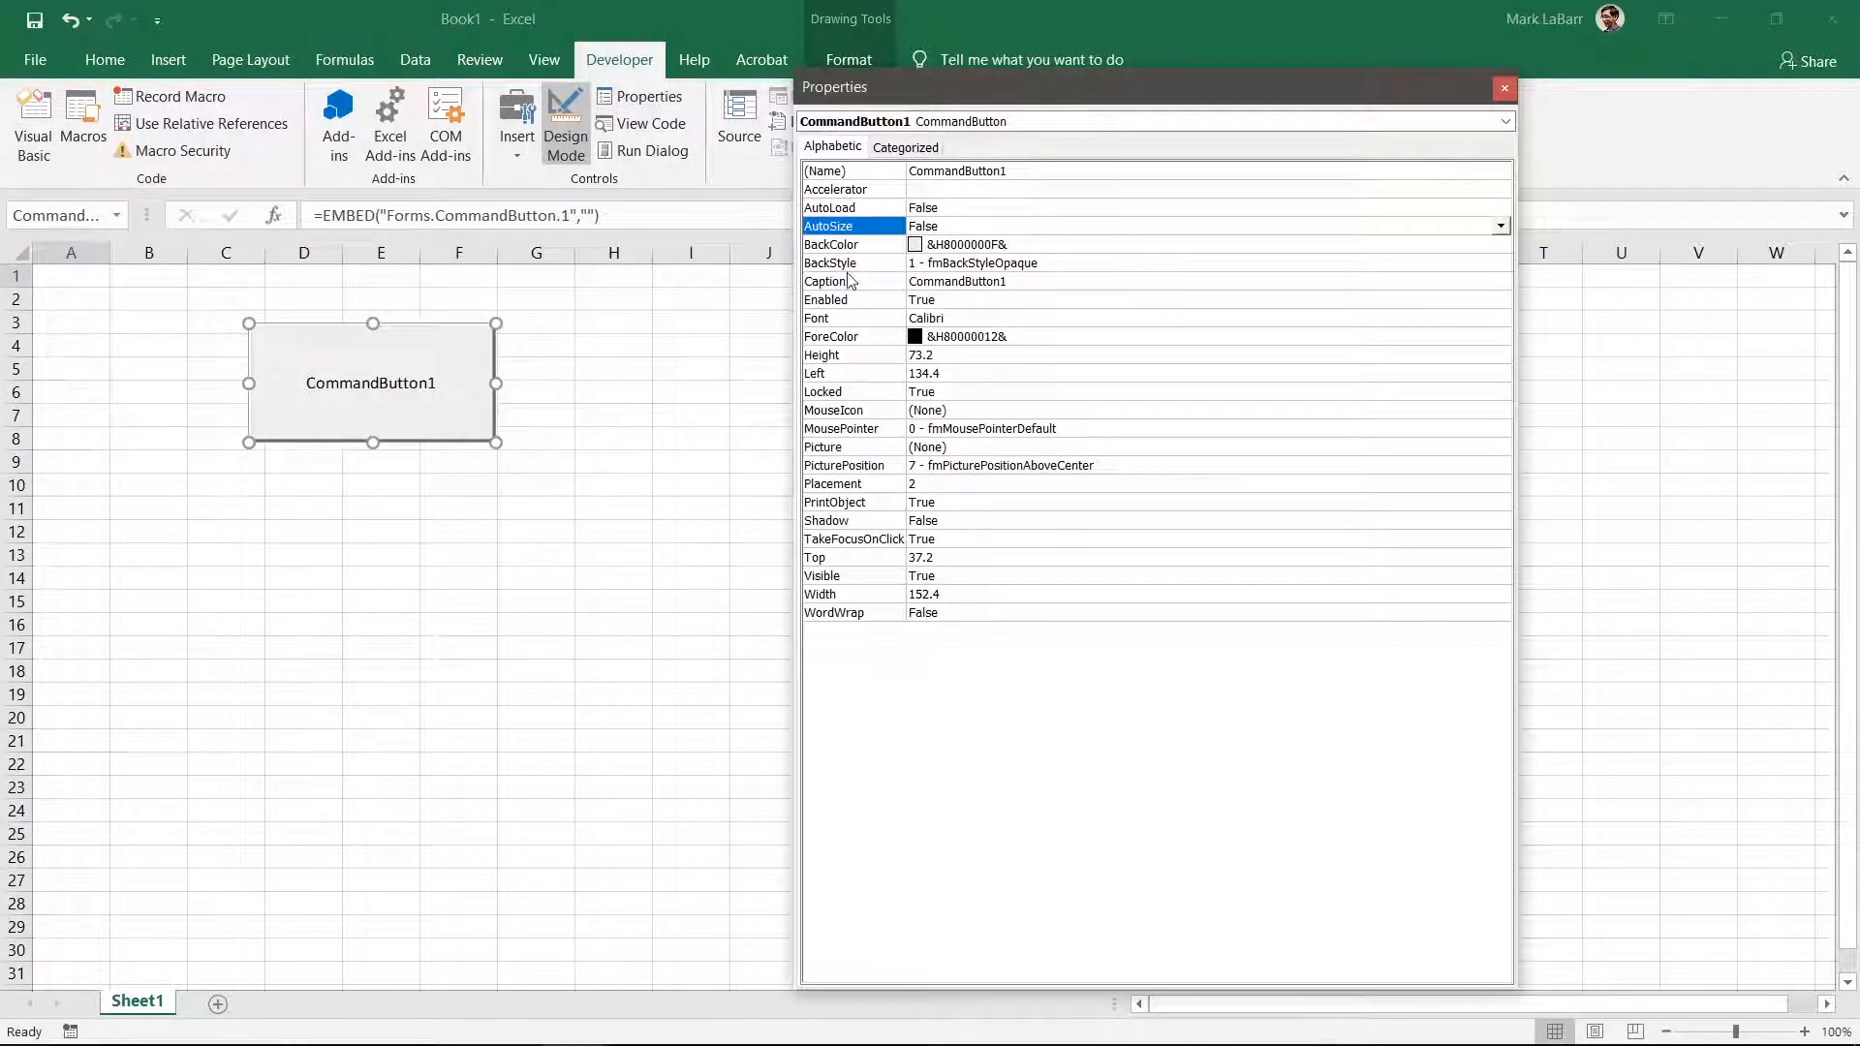
pyautogui.write('Video')
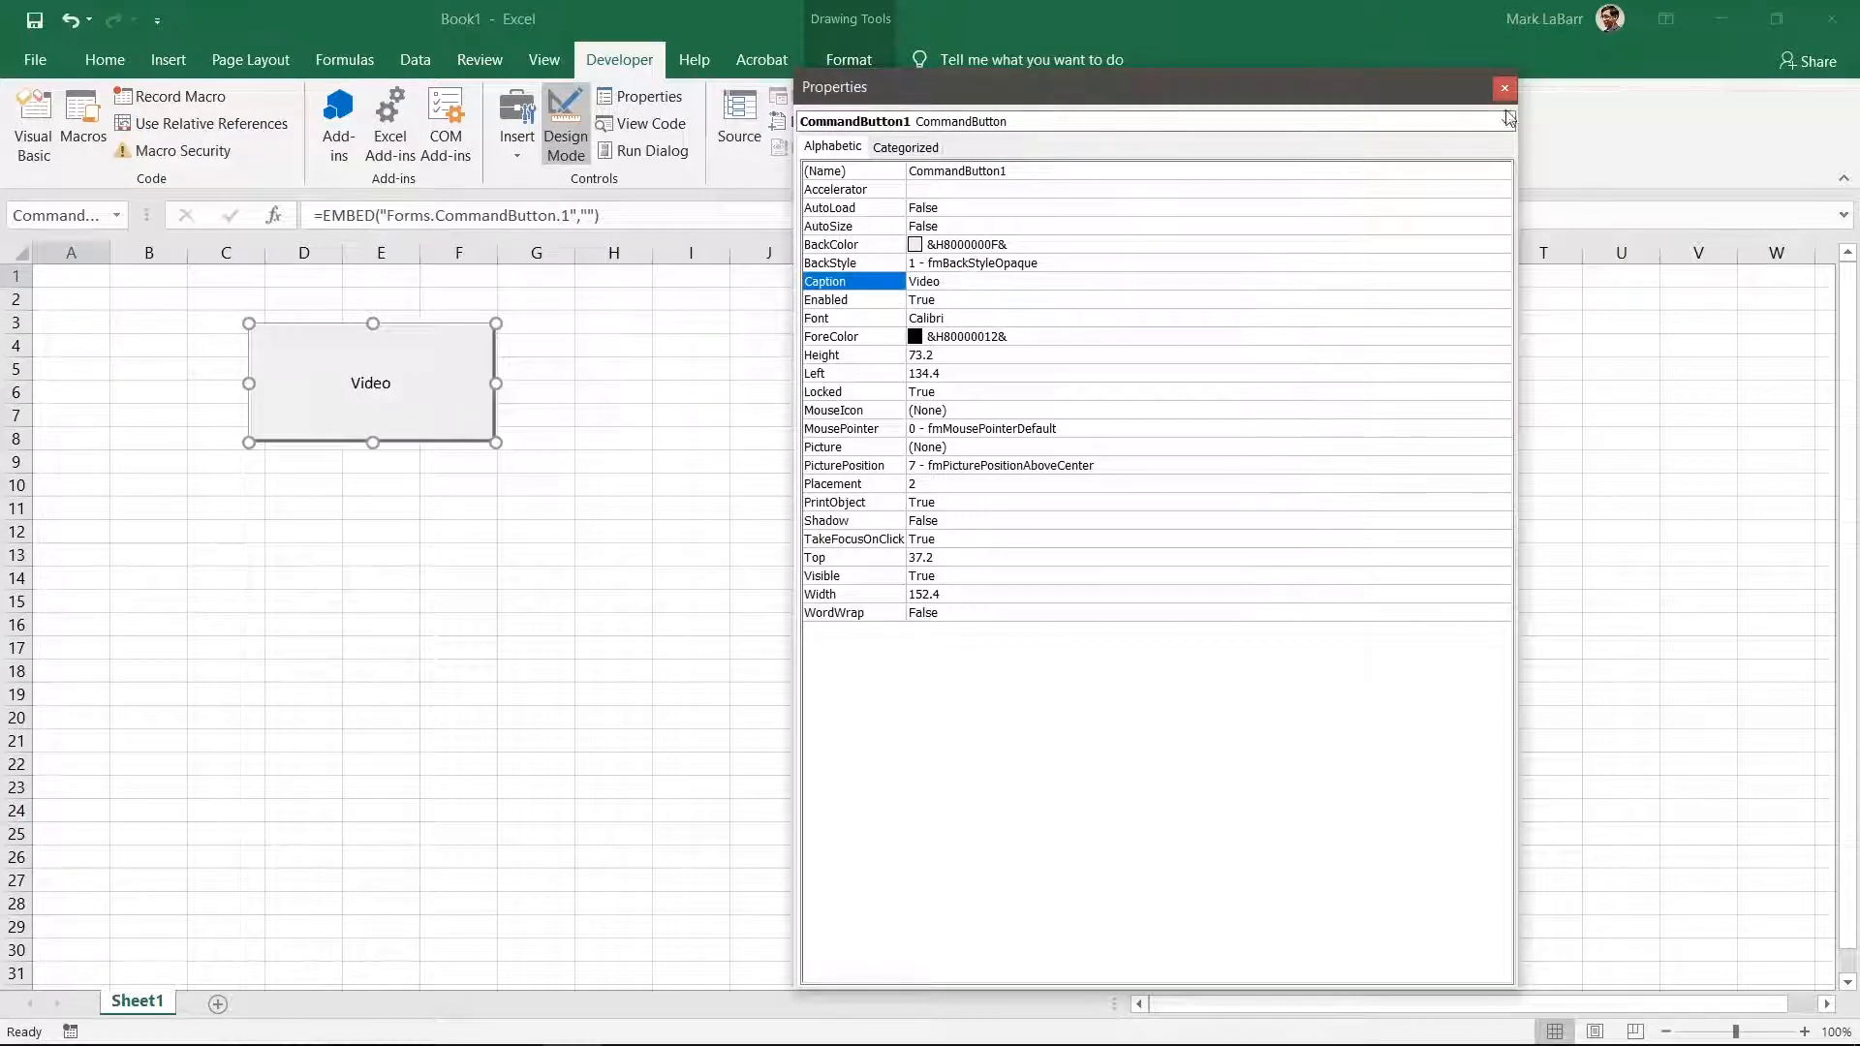
pyautogui.click(1503, 87)
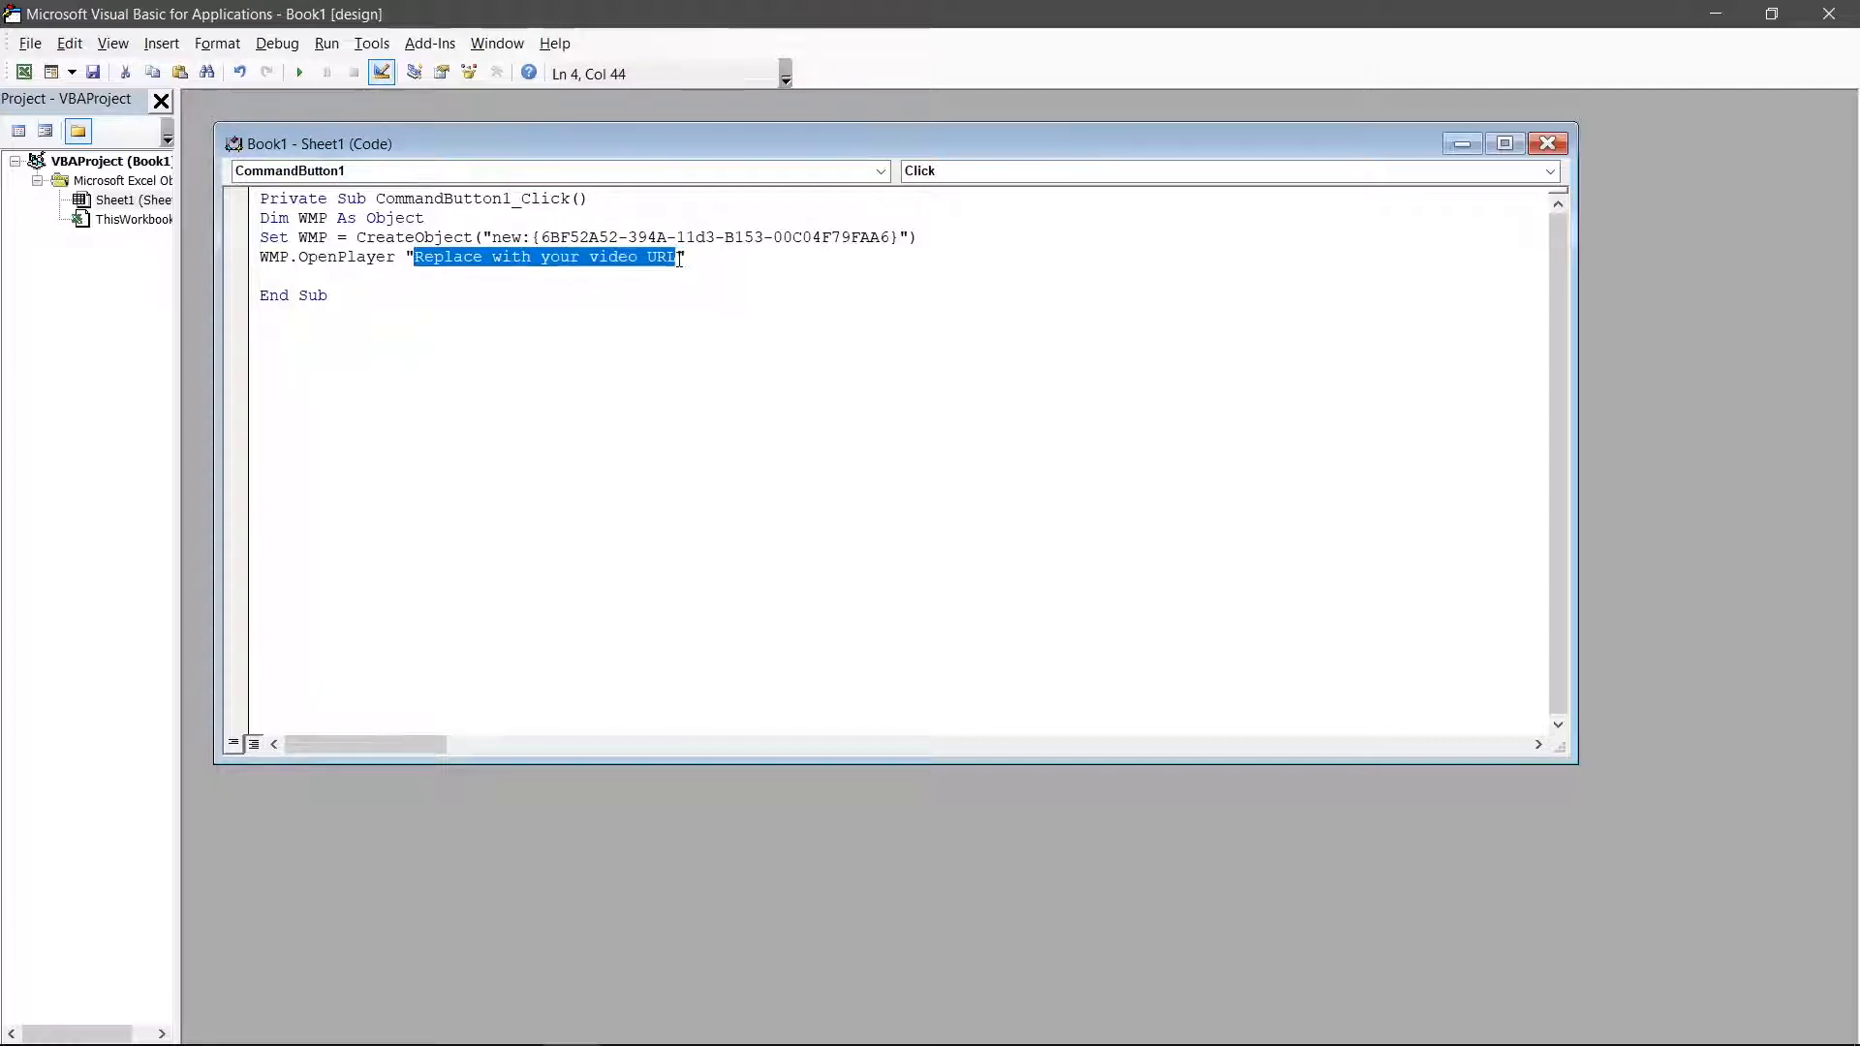
# - Remove the placeholder video path from WMP.OpenPlayer, leaving empty quotes
pyautogui.press('Delete')
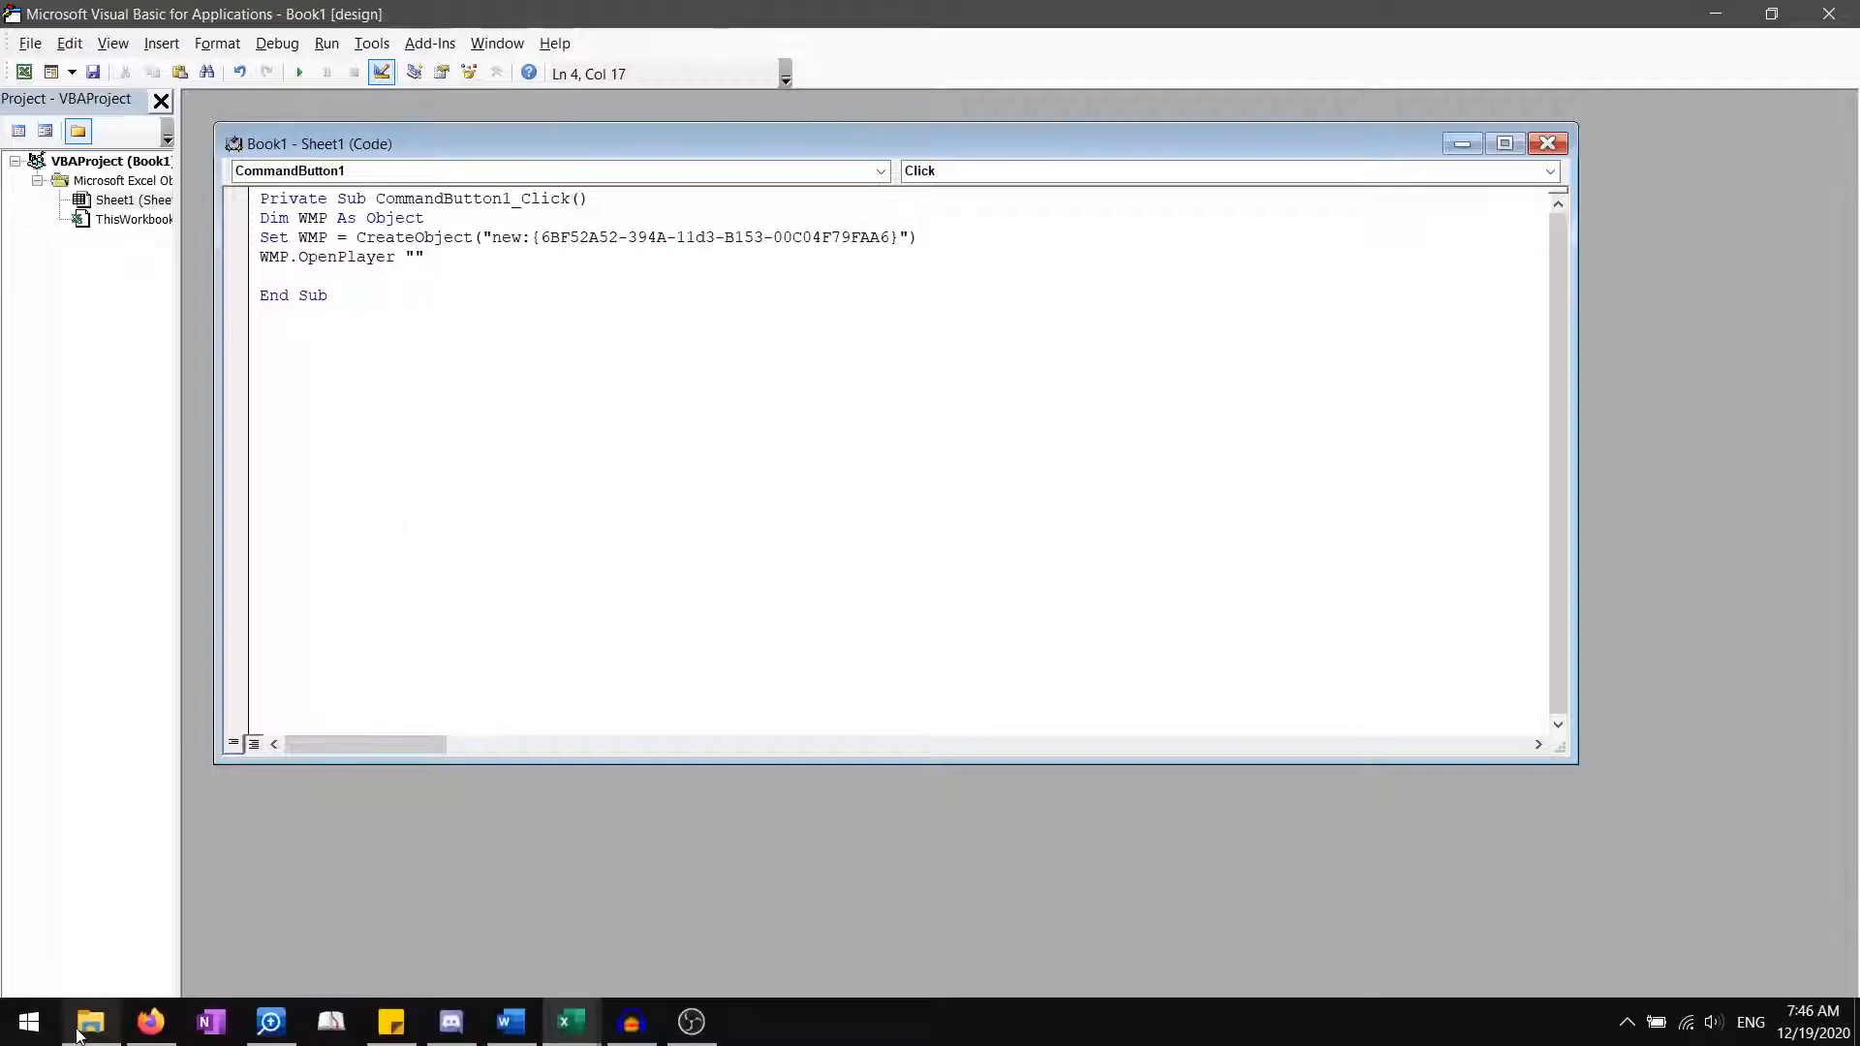
pyautogui.click(91, 1021)
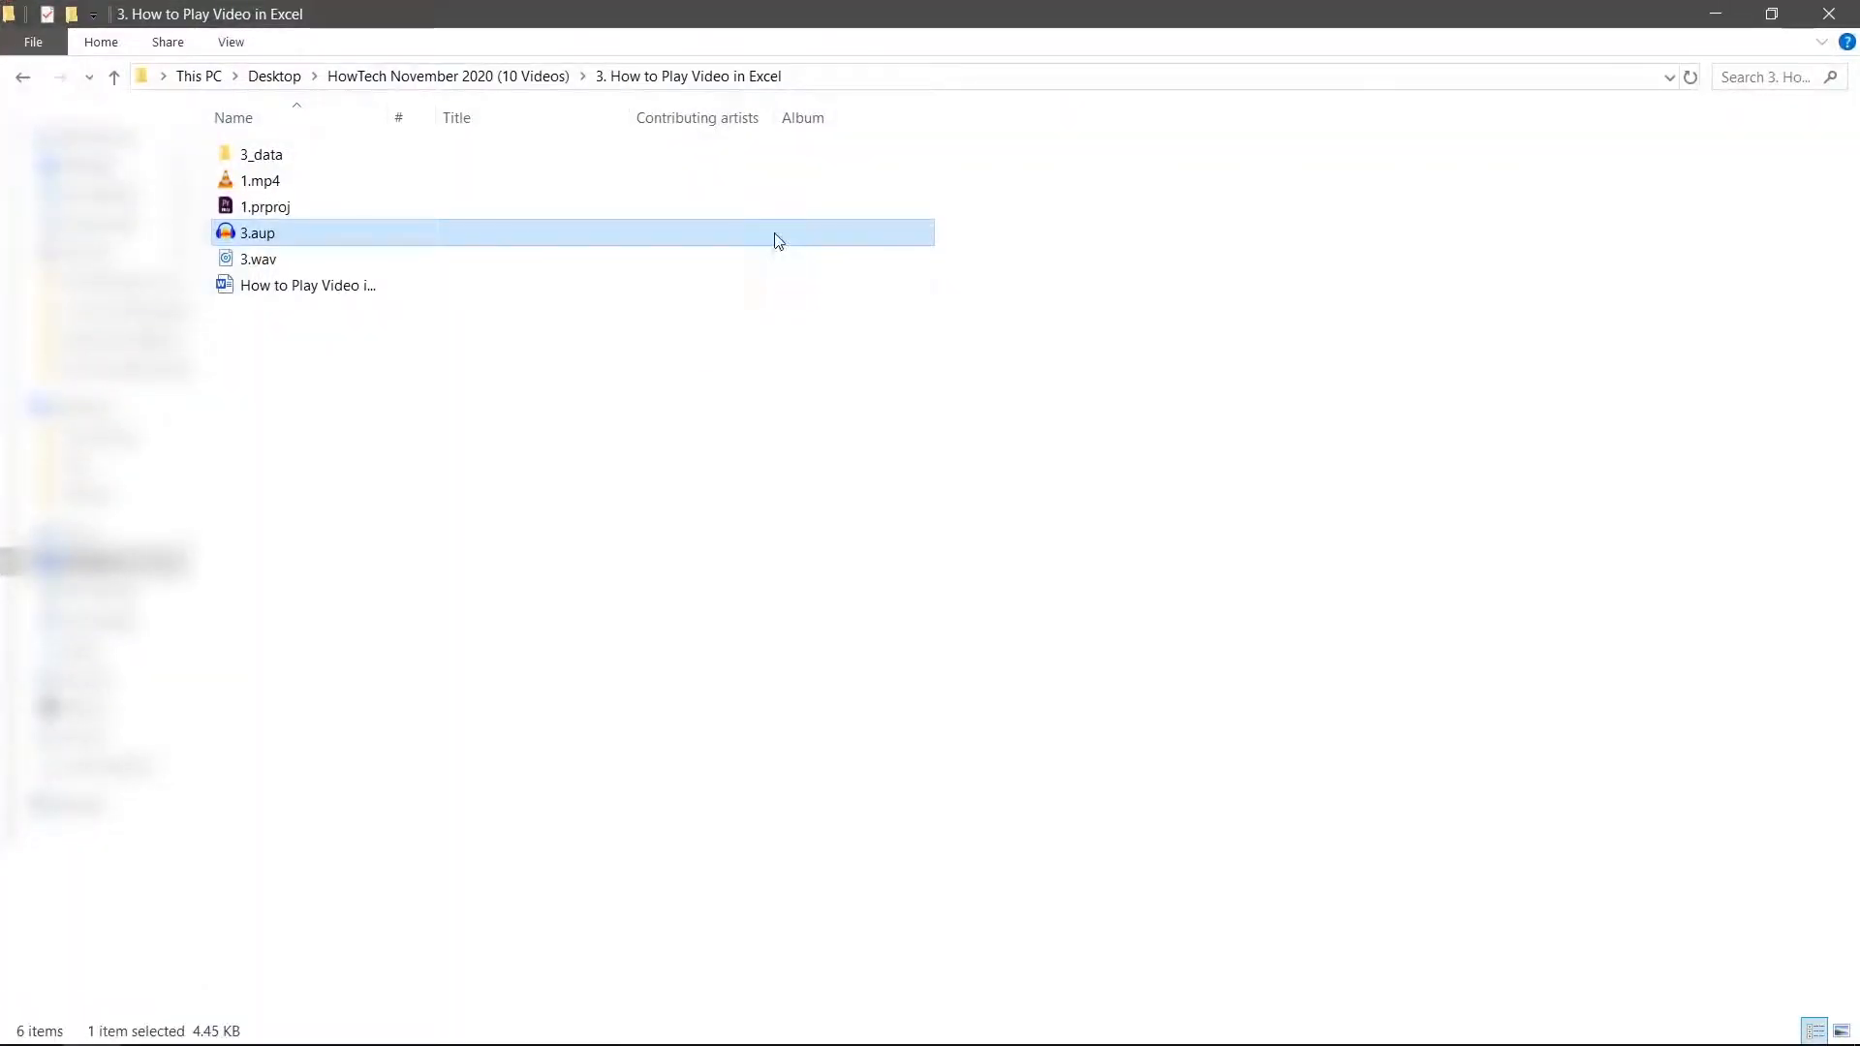
# - Copy the full path to 1.mp4 and paste it into the macro's OpenPlayer call
pyautogui.click(259, 181)
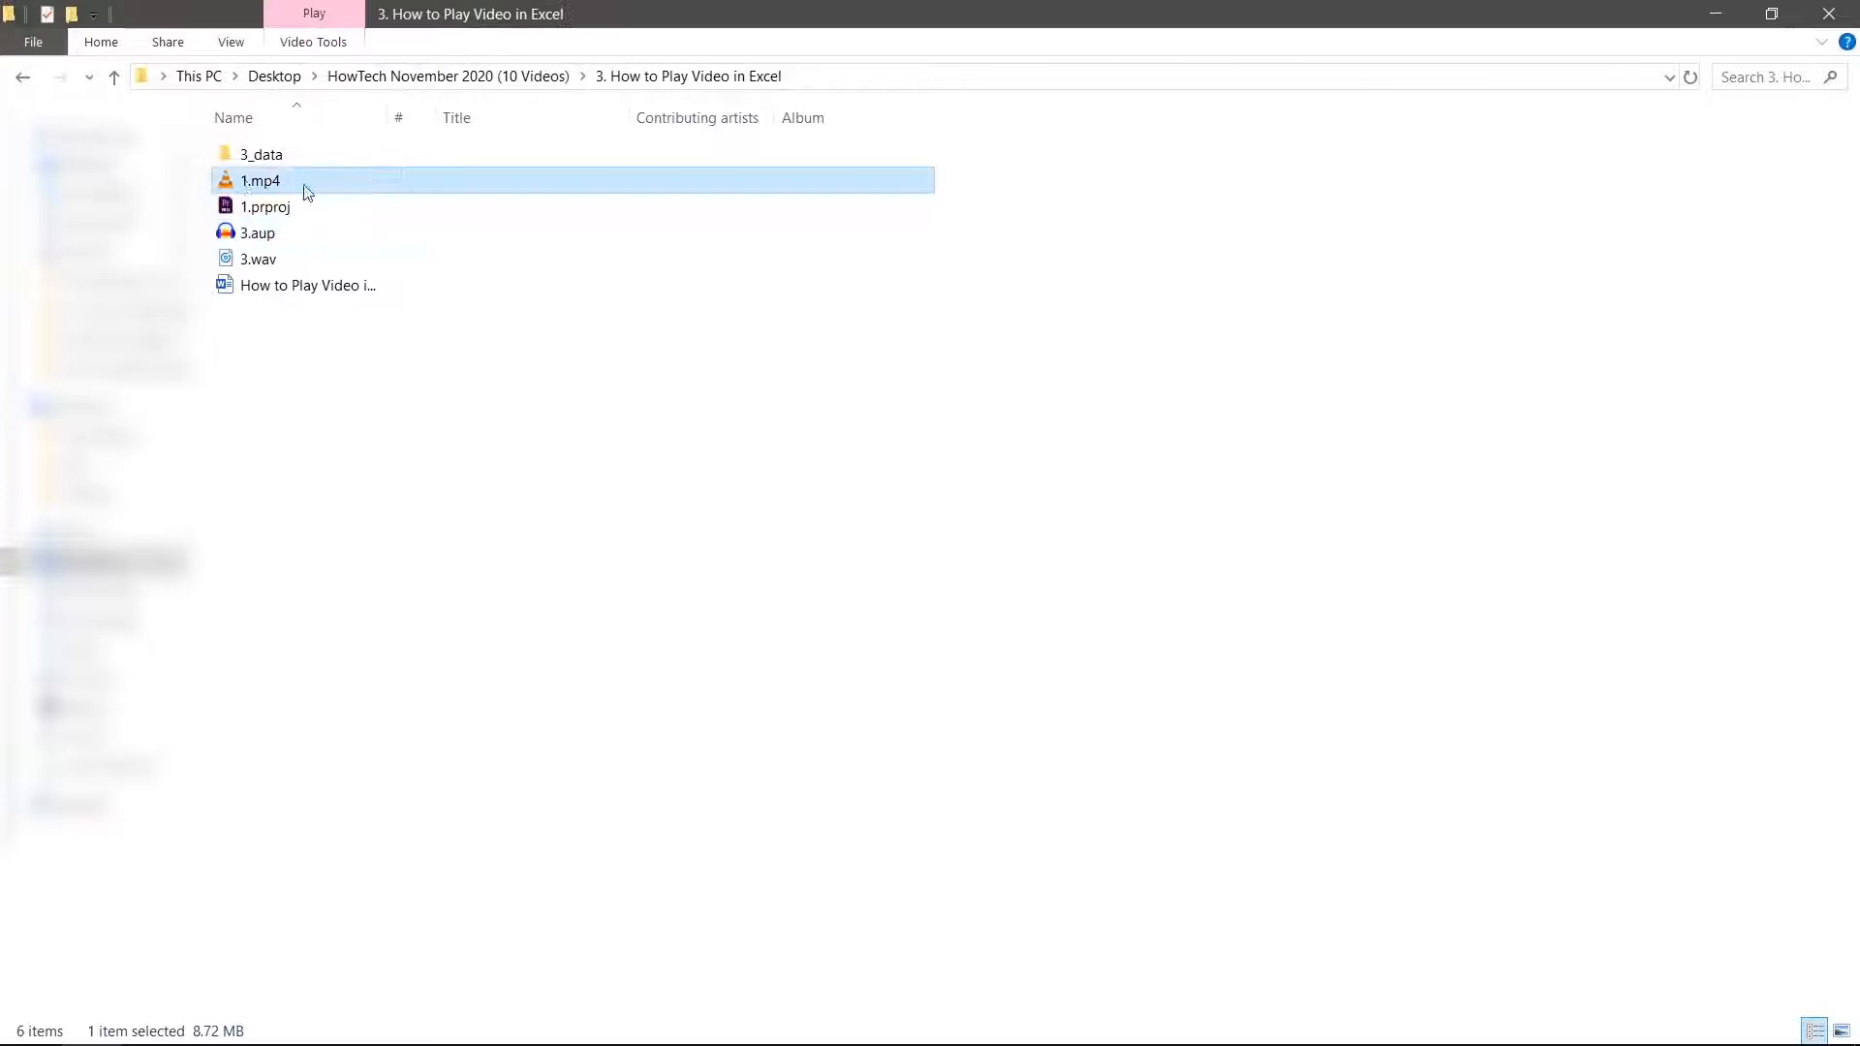
pyautogui.moveTo(341, 196)
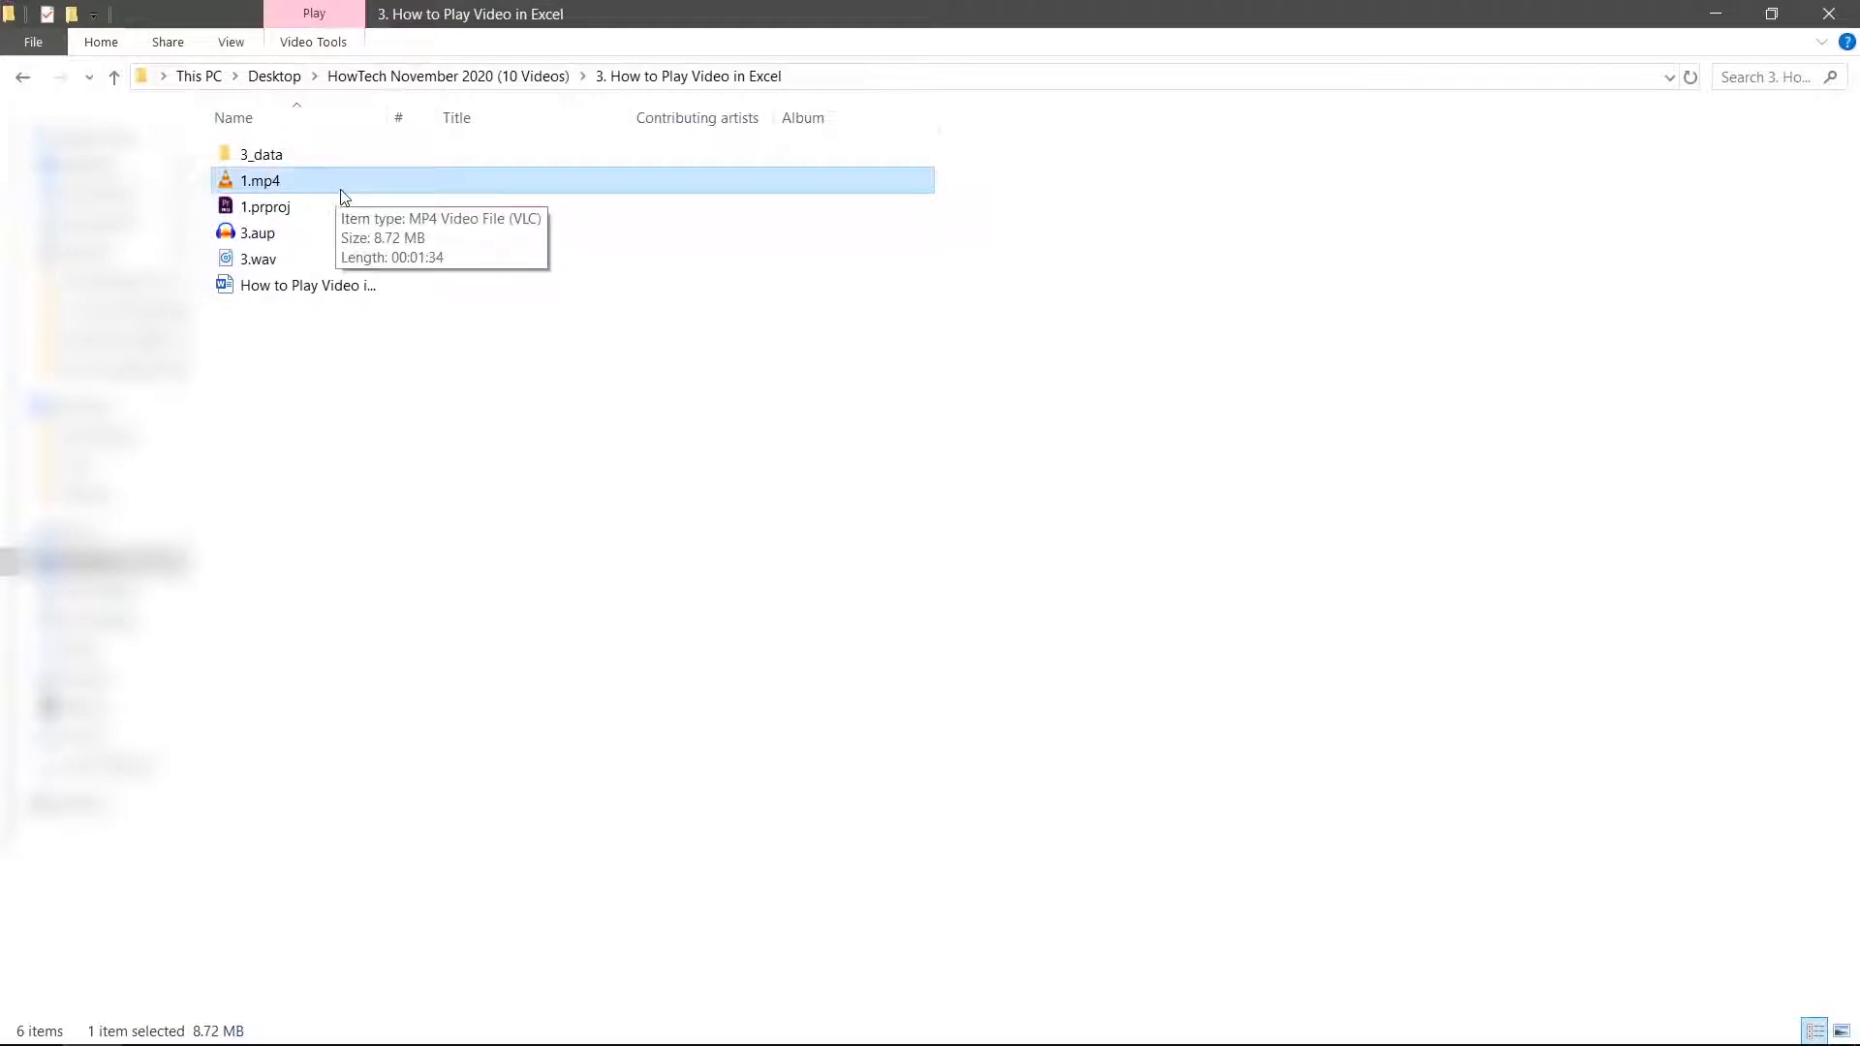
pyautogui.moveTo(818, 86)
pyautogui.write('\\')
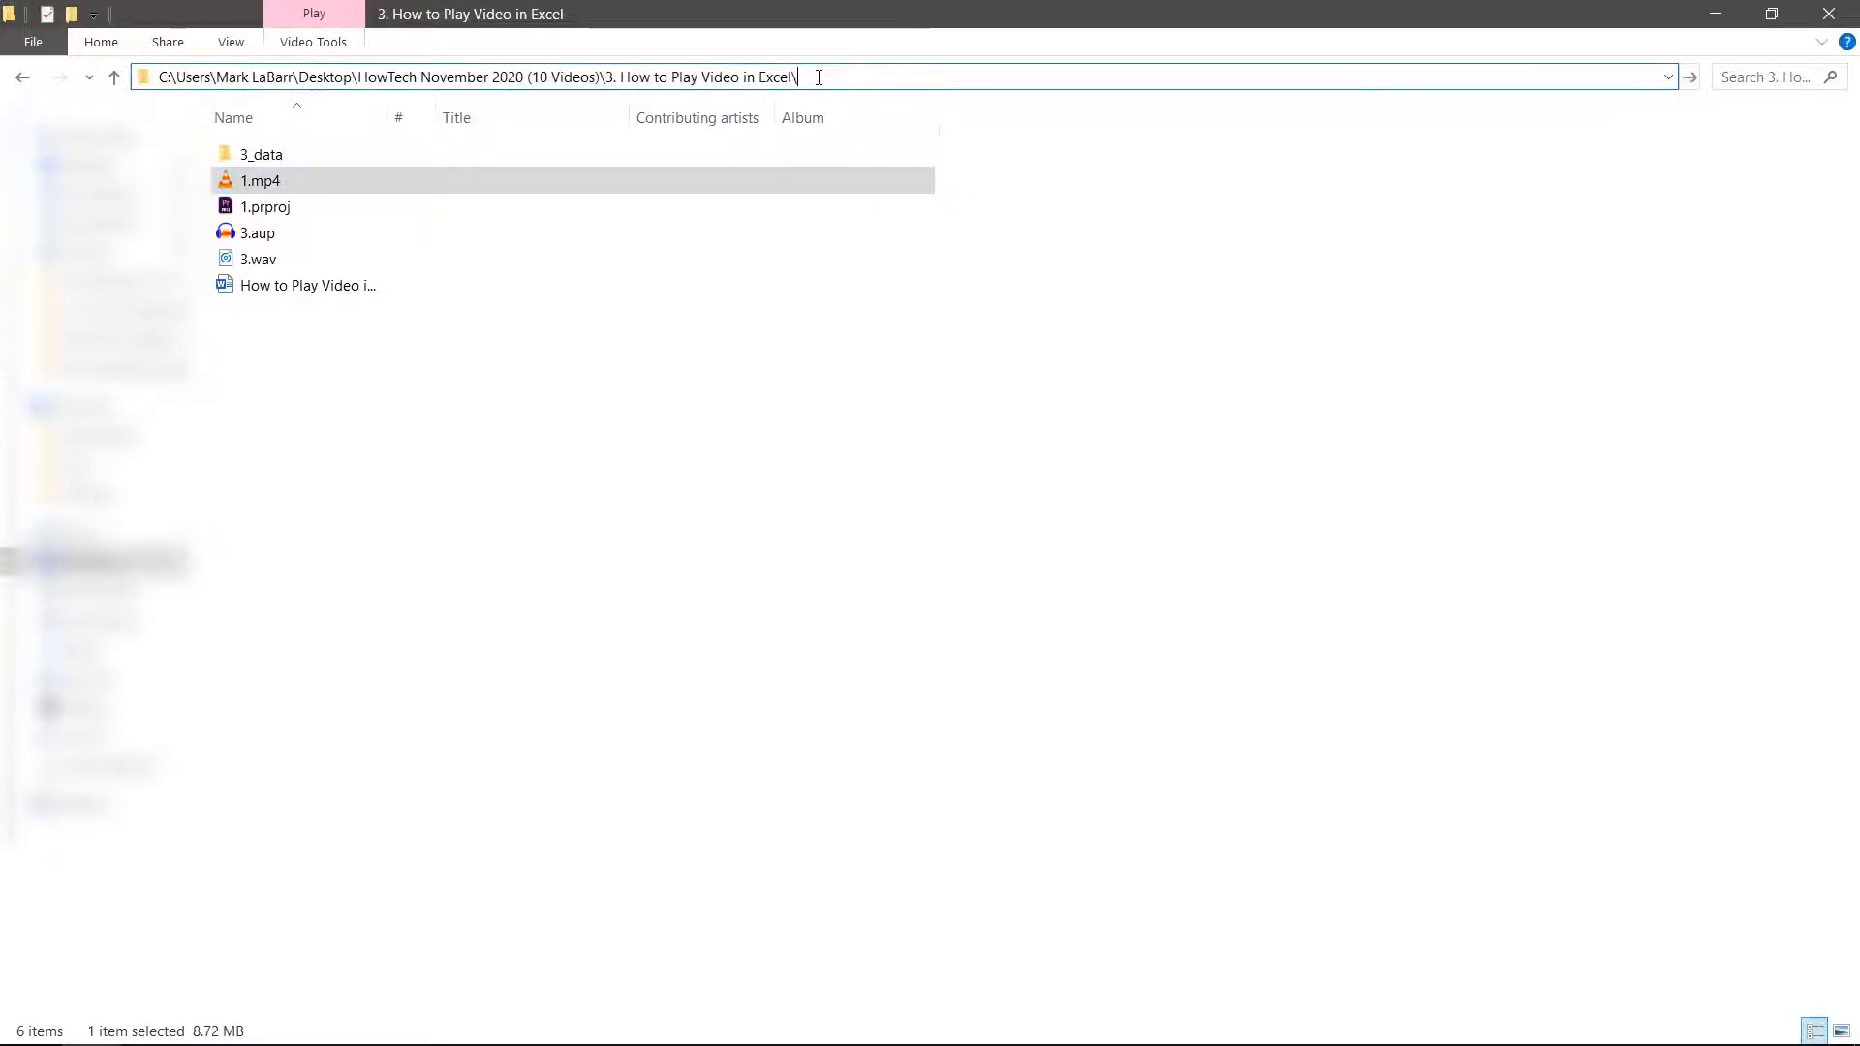
pyautogui.write('1.mp4')
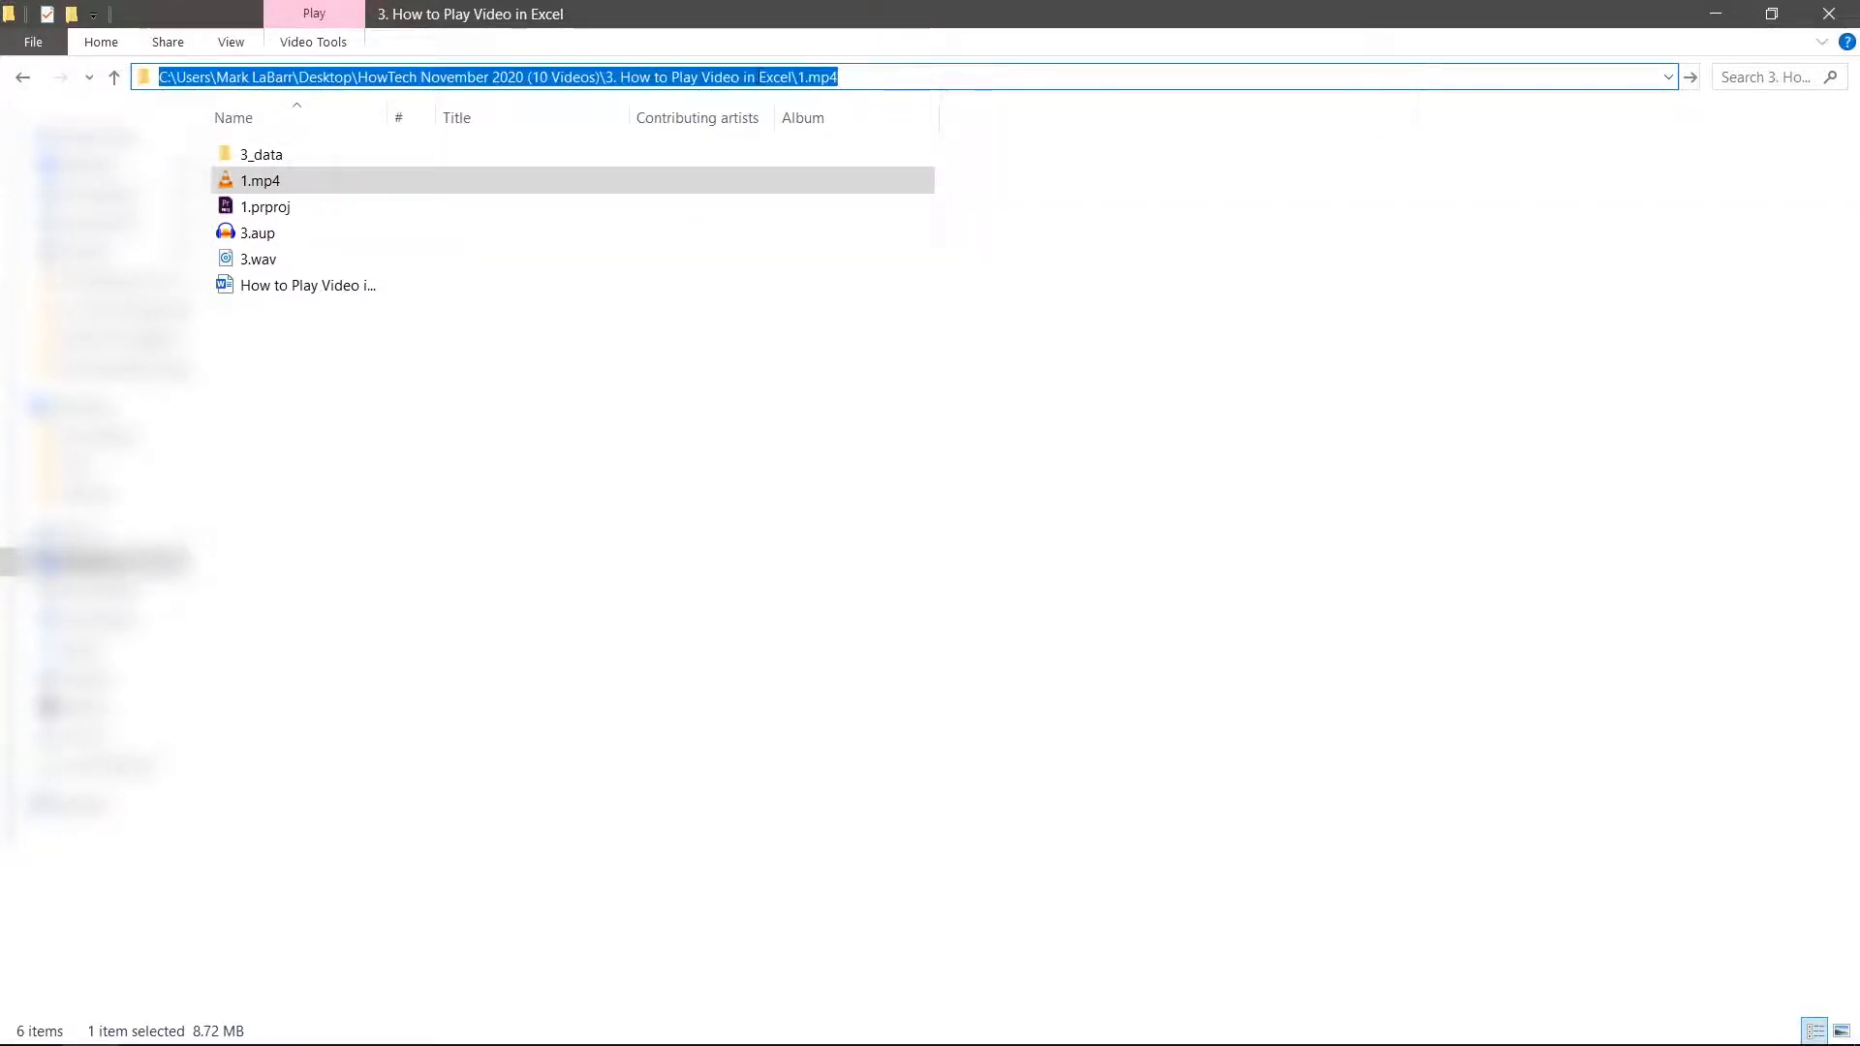
pyautogui.click(843, 77)
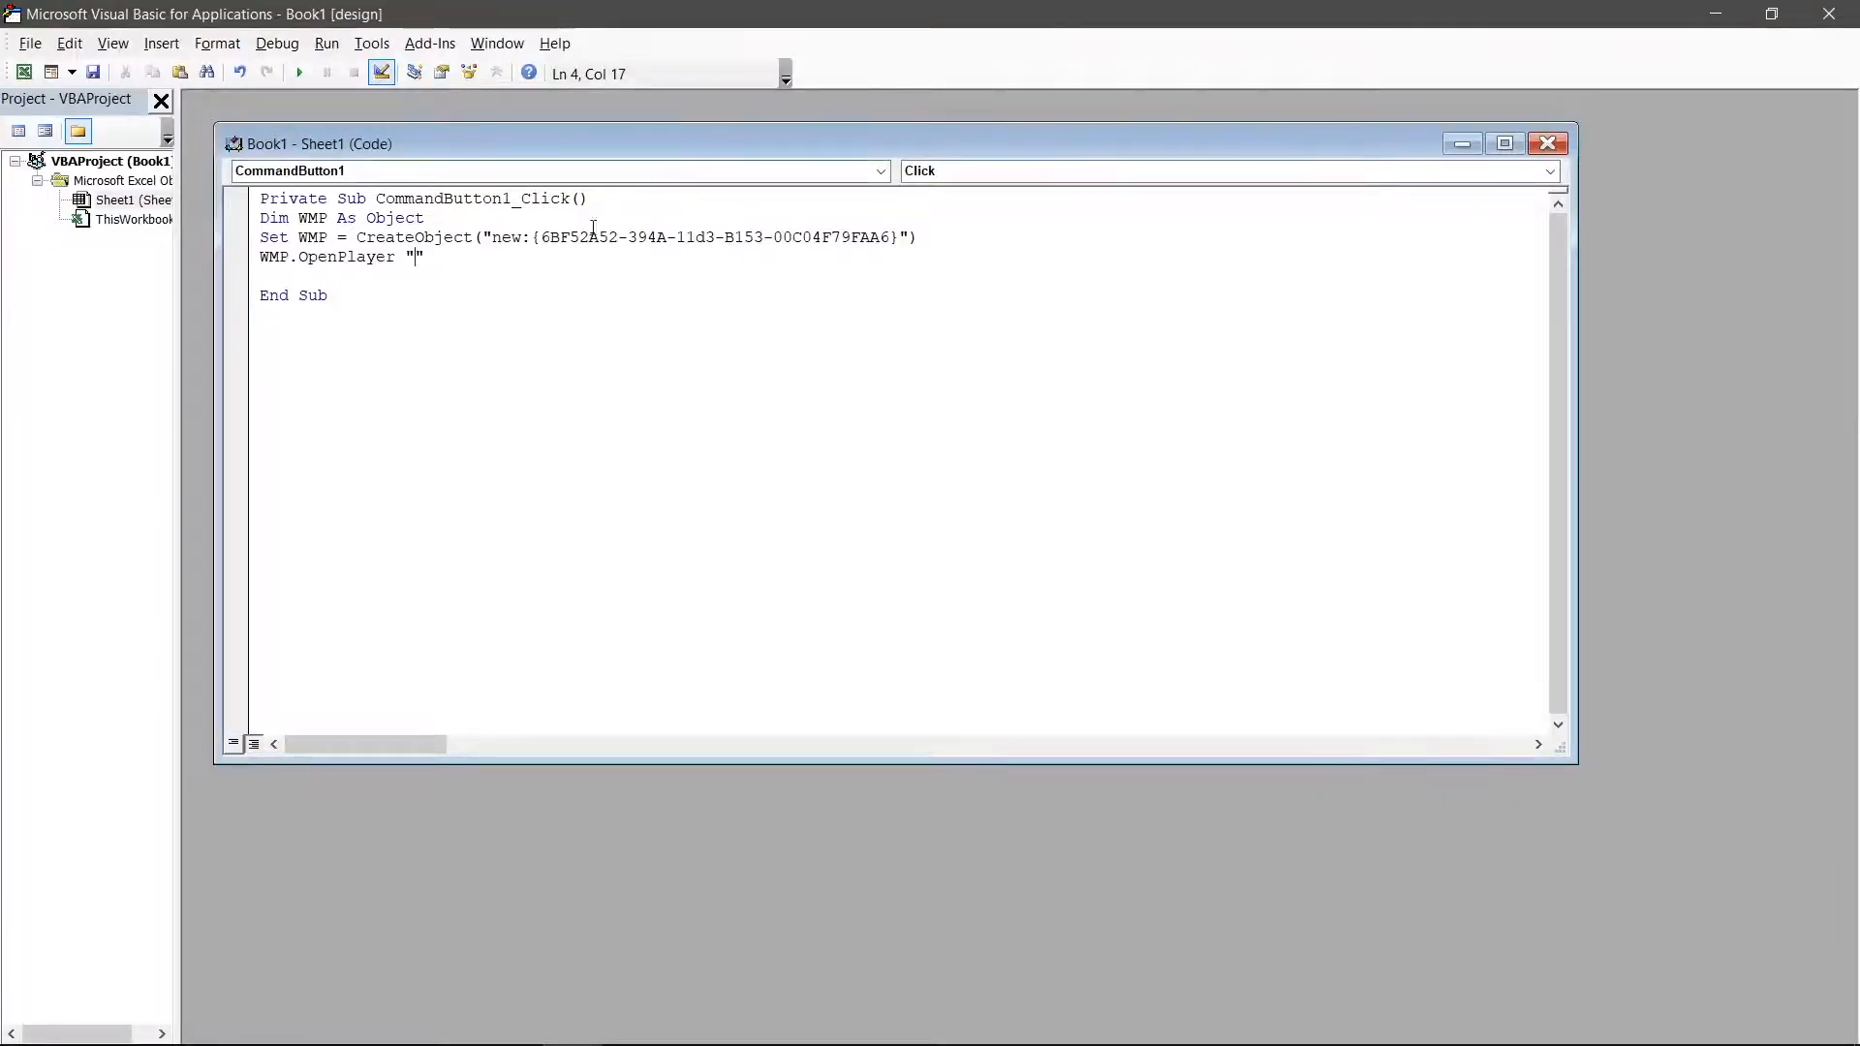
pyautogui.write('C:\\Users\\Mark LaBarr\\Desktop\\HowTech November 2020 (10 Videos)\\3. How to Play Video in Excel\\1.mp4')
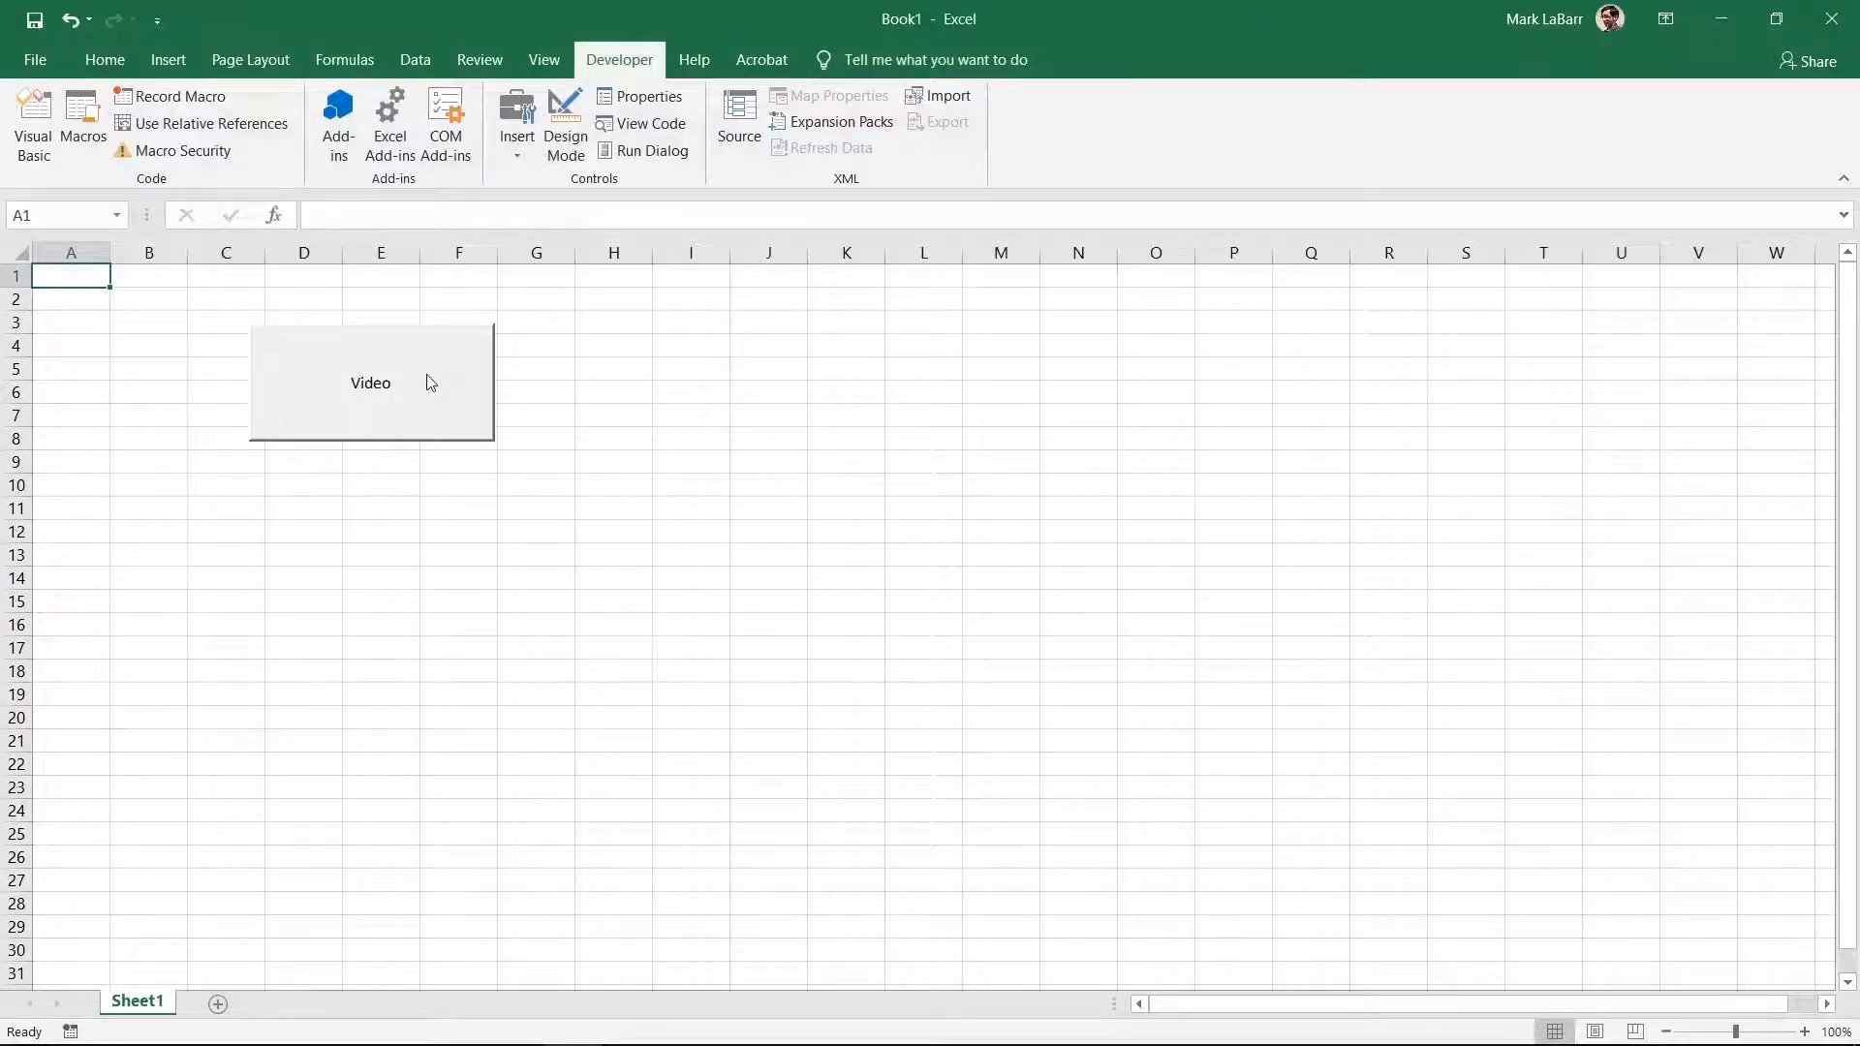
# - Play 1.mp4 from the Video button in Windows Media Player, then close it
pyautogui.click(370, 381)
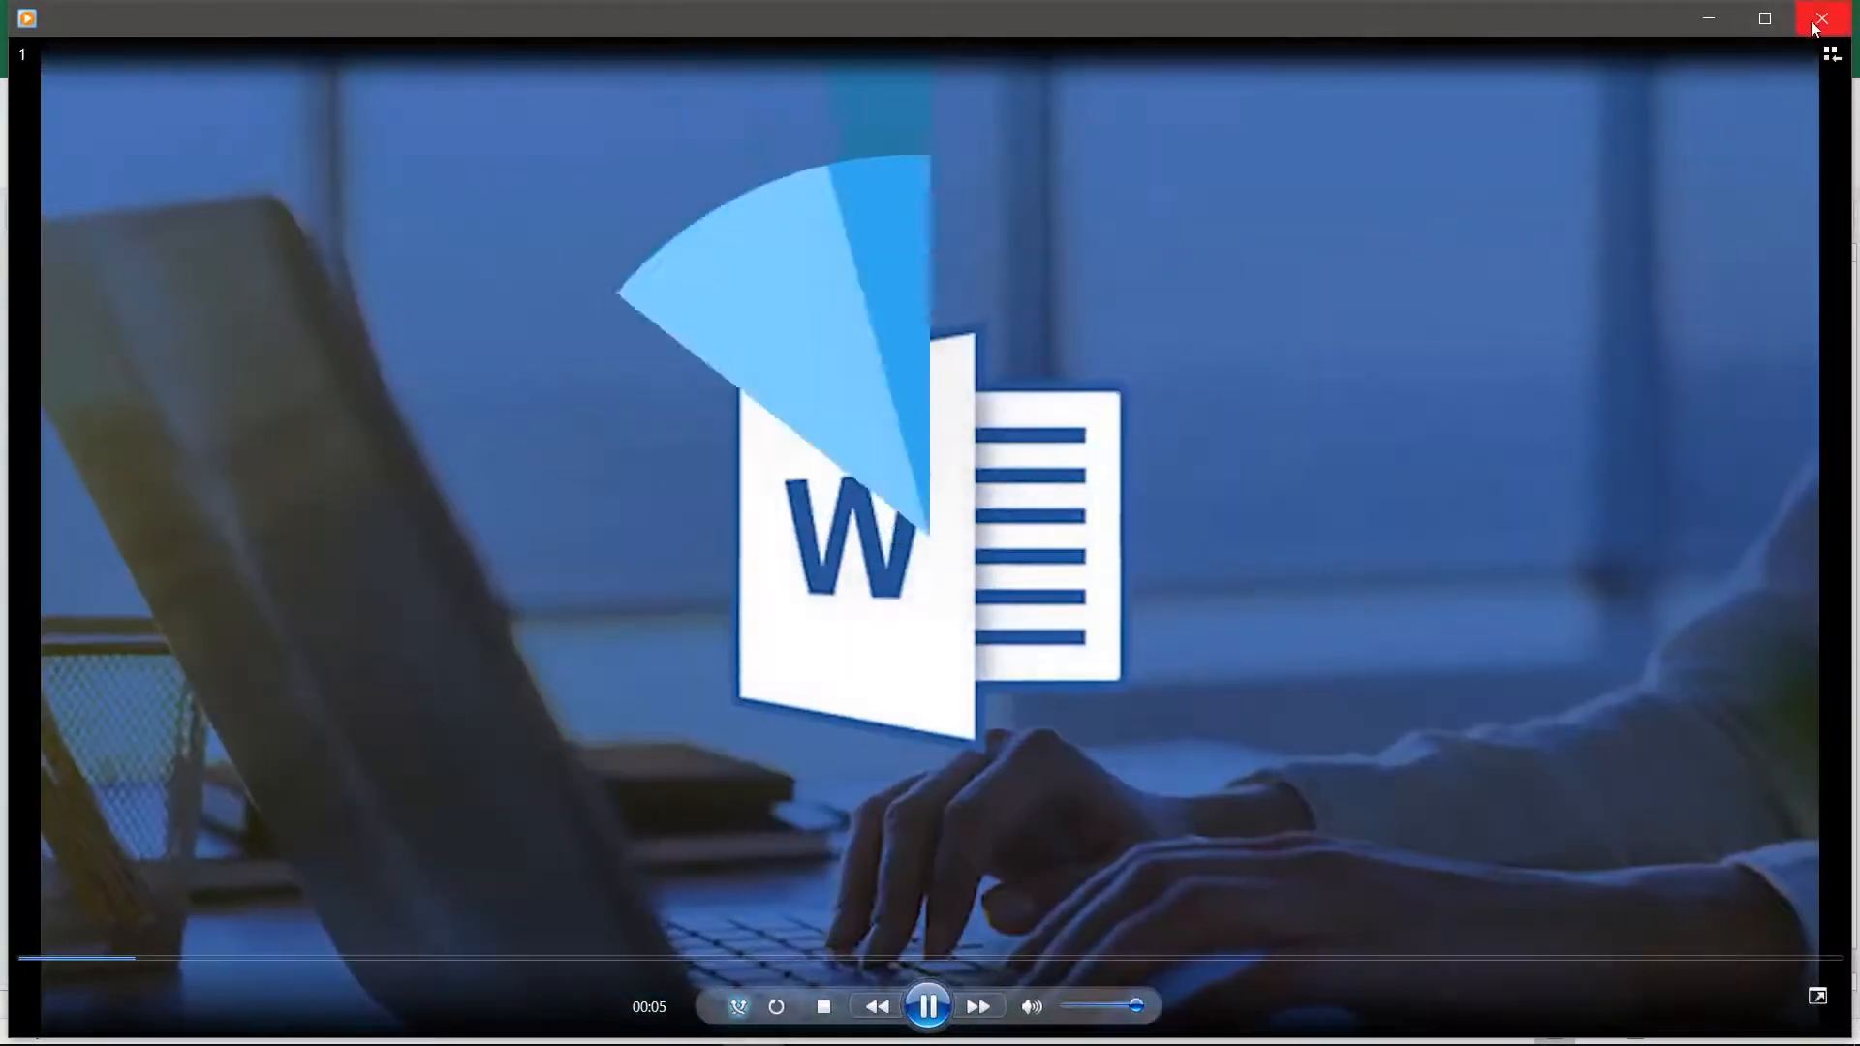
pyautogui.click(1824, 19)
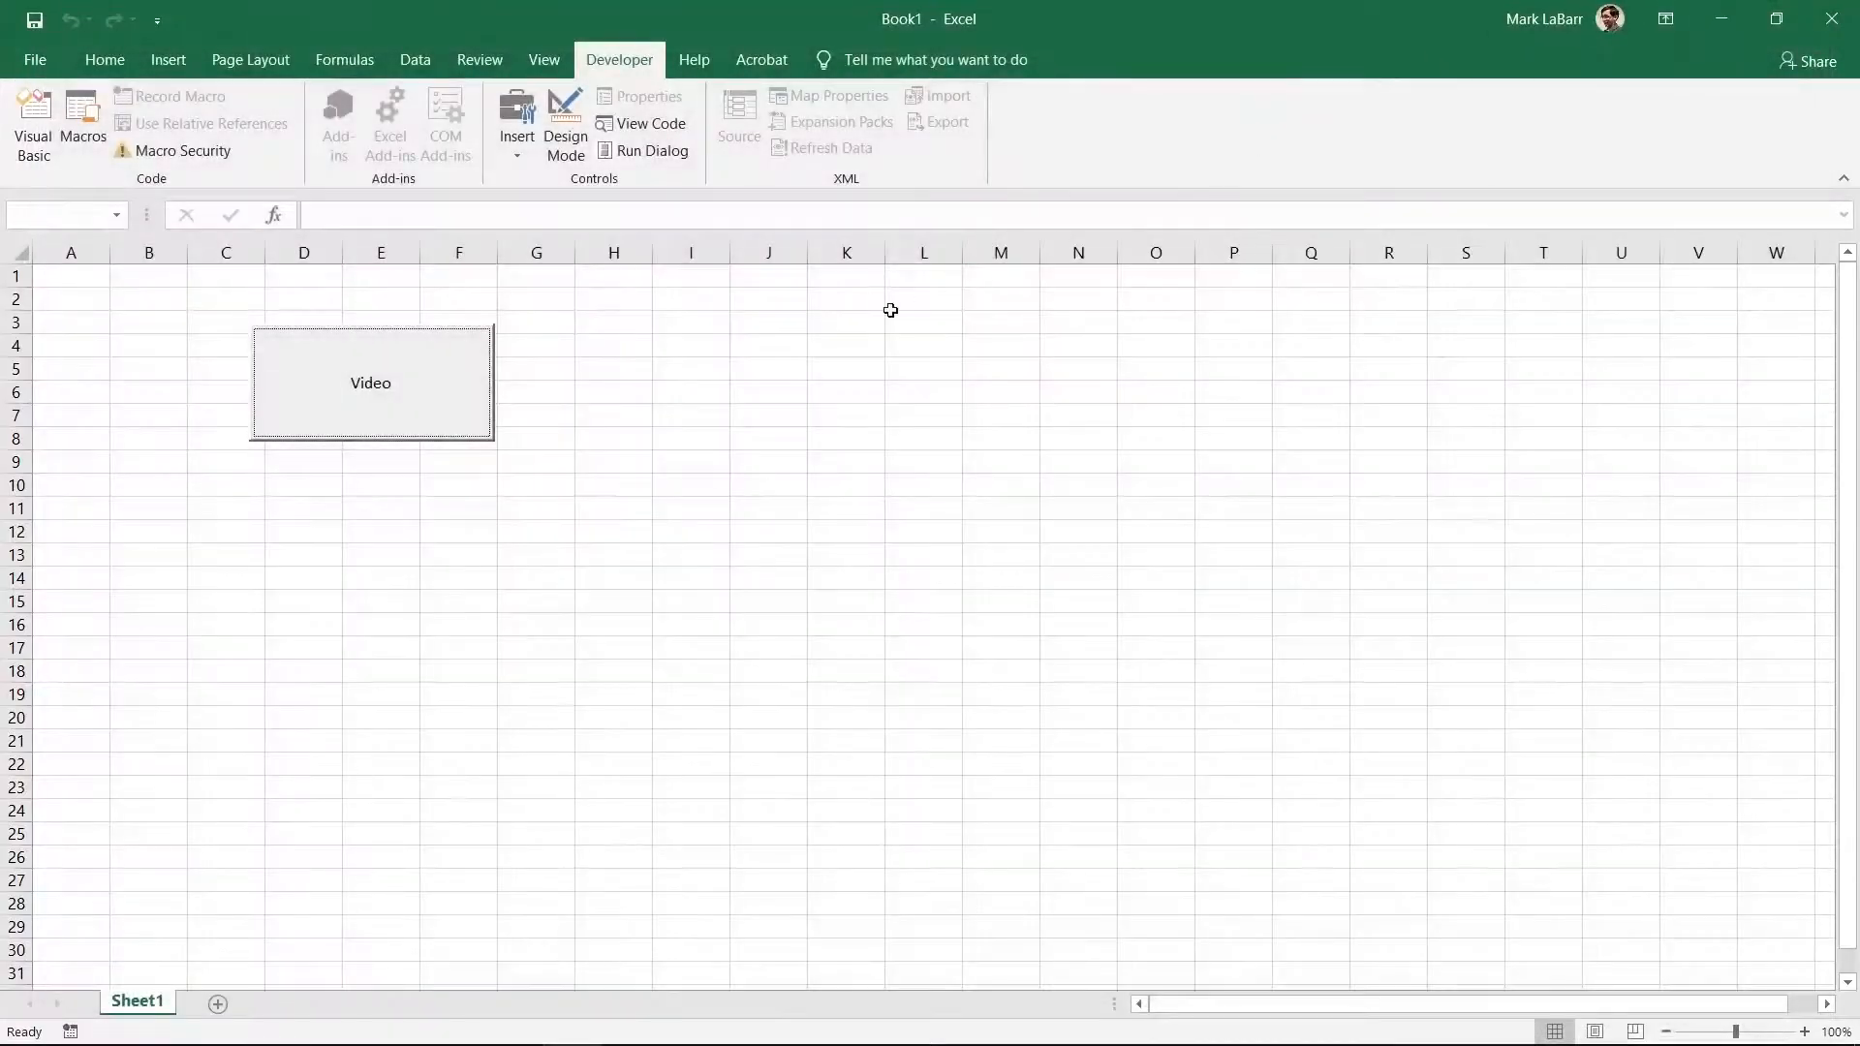
pyautogui.moveTo(581, 374)
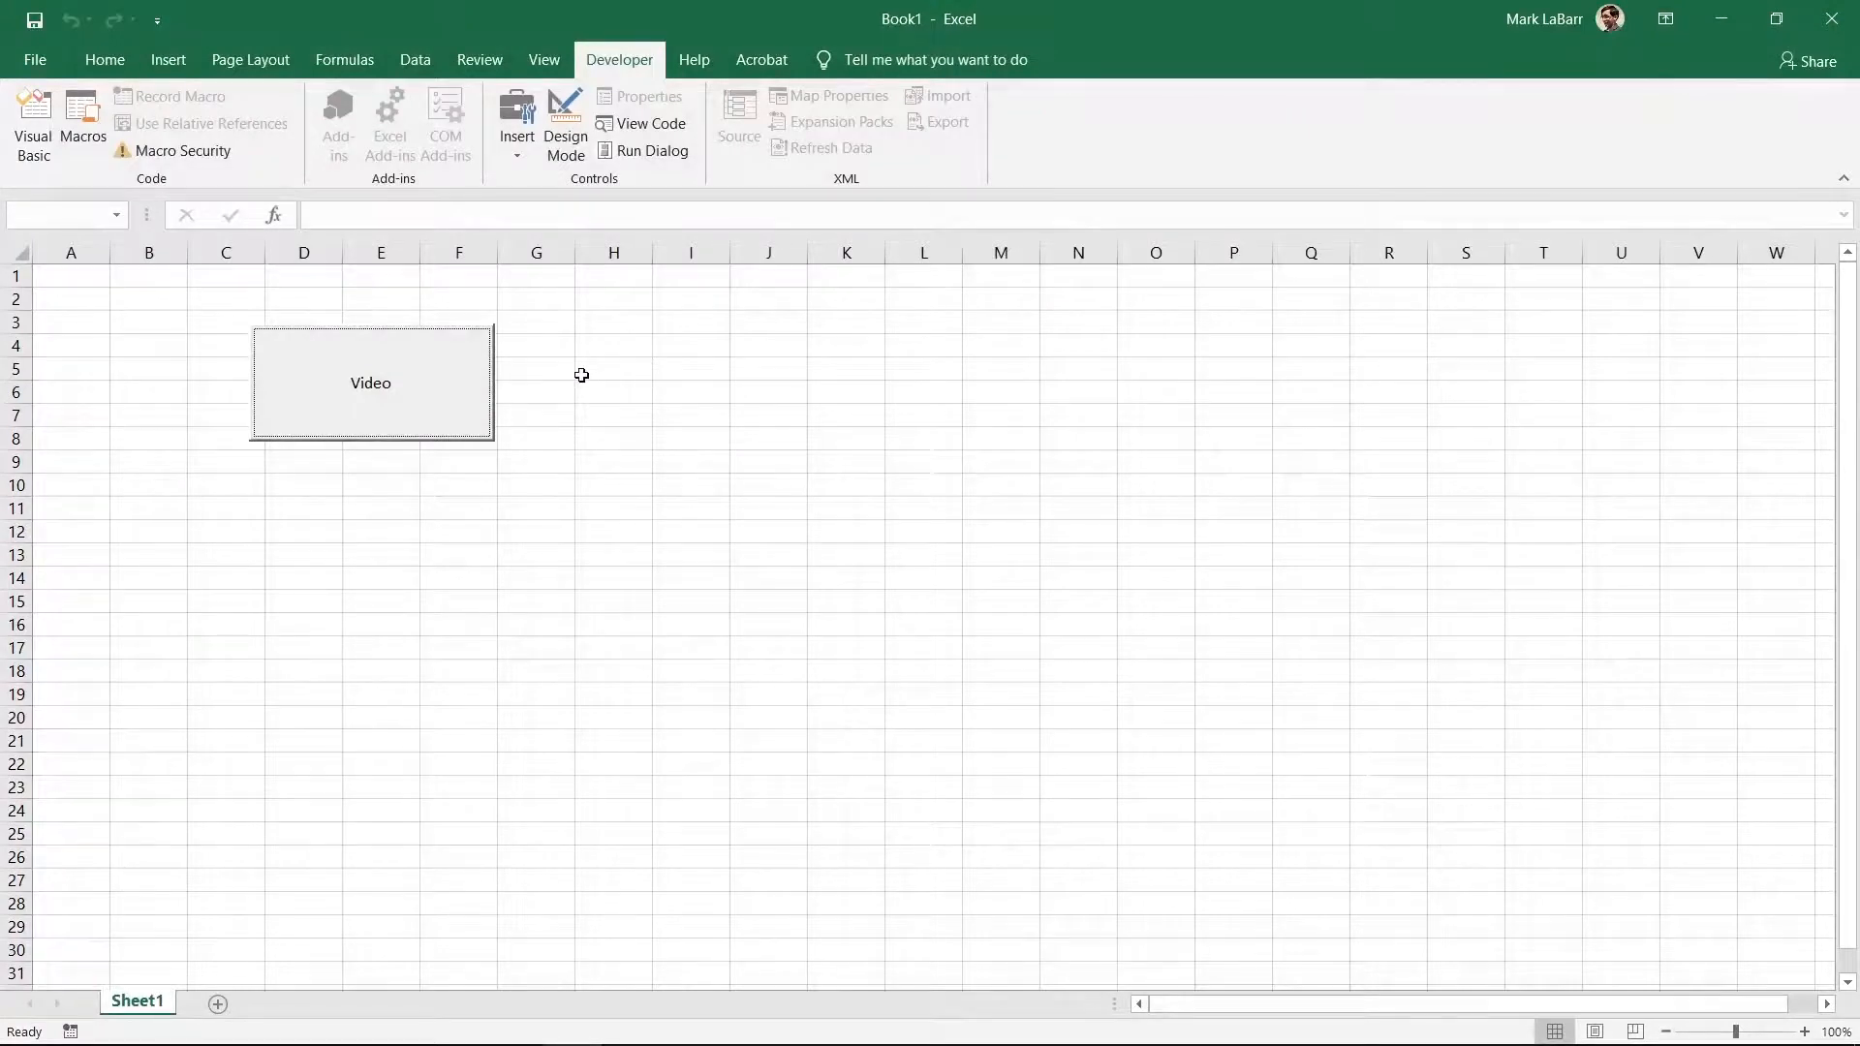